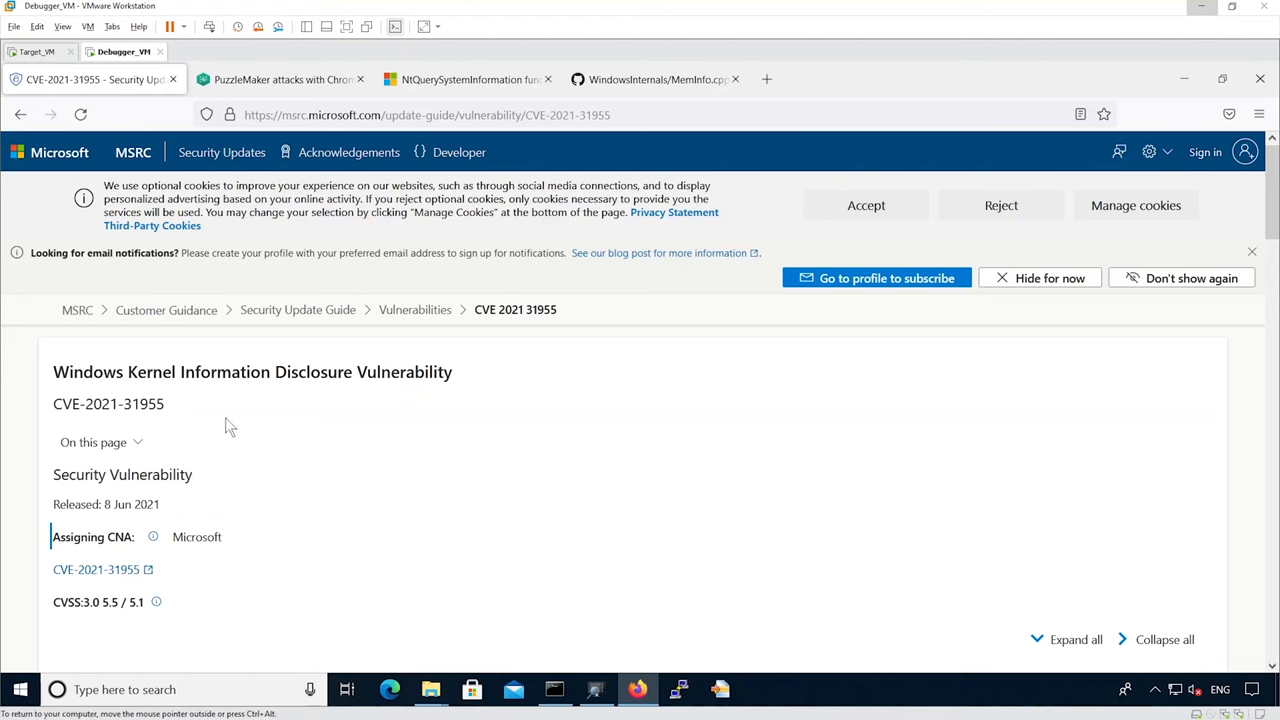
{"action": "mouse_move", "coordinate": [277, 491]}
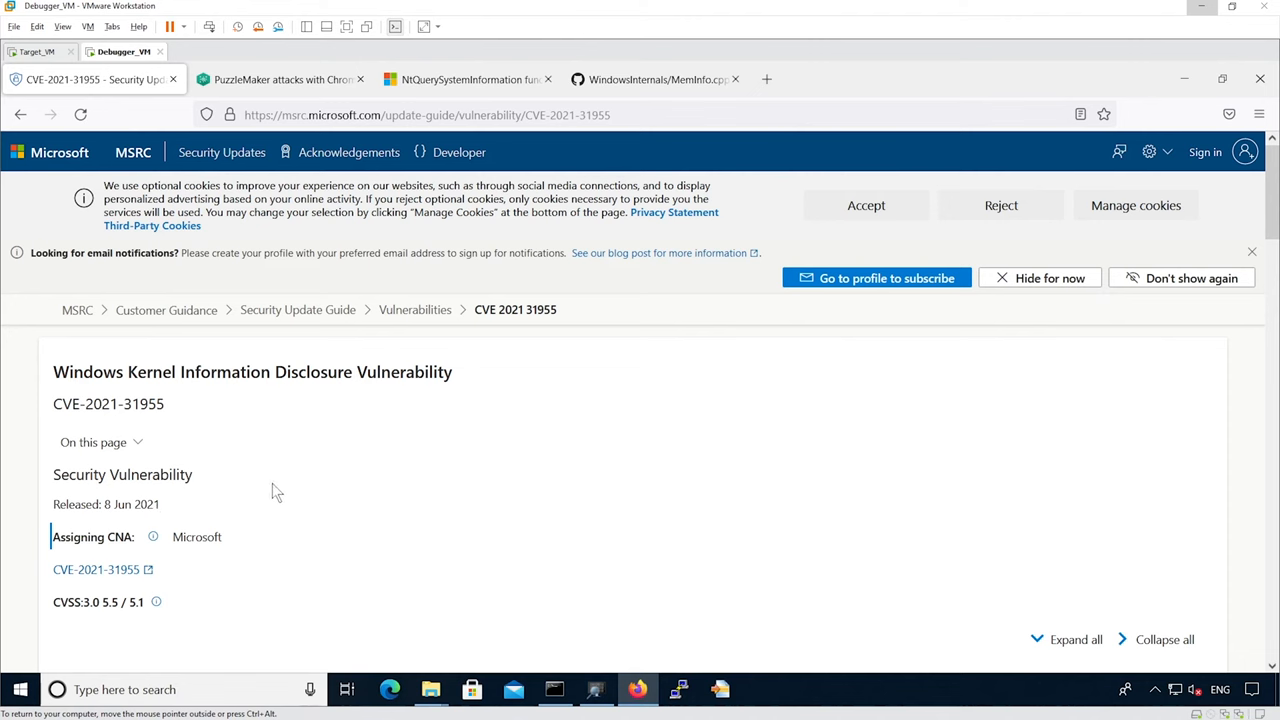
- Scroll to 'Elevation of privilege exploit' and highlight NtQuerySystemInformation
{"action": "scroll", "scroll_direction": "down", "scroll_amount": 3}
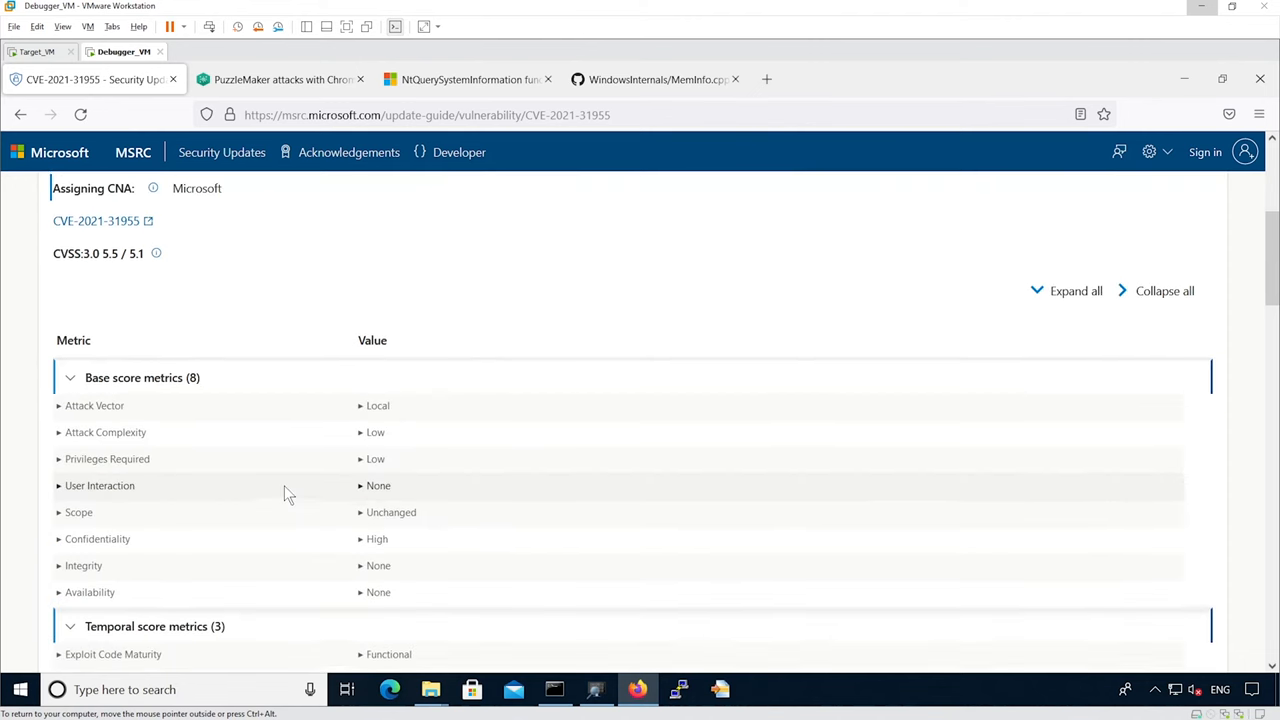
{"action": "scroll", "scroll_direction": "up", "scroll_amount": 3}
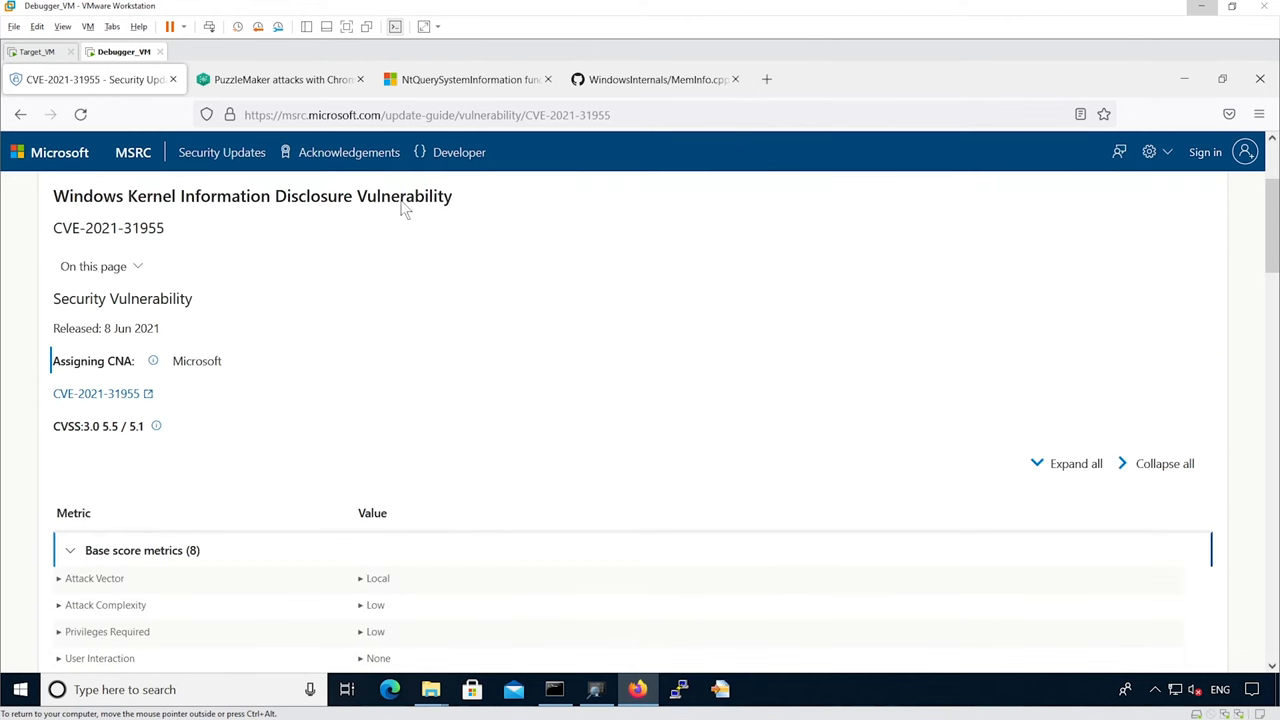
{"action": "scroll", "scroll_direction": "down", "scroll_amount": 3}
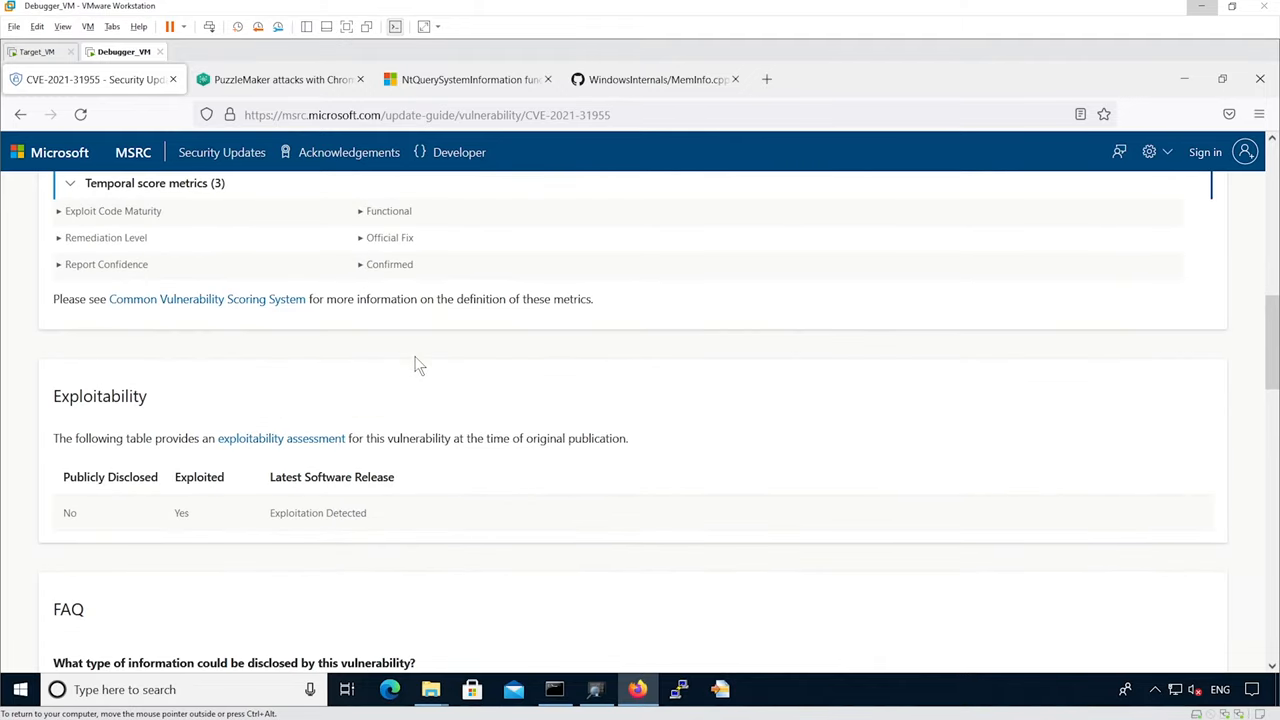
{"action": "scroll", "scroll_direction": "down", "scroll_amount": 3}
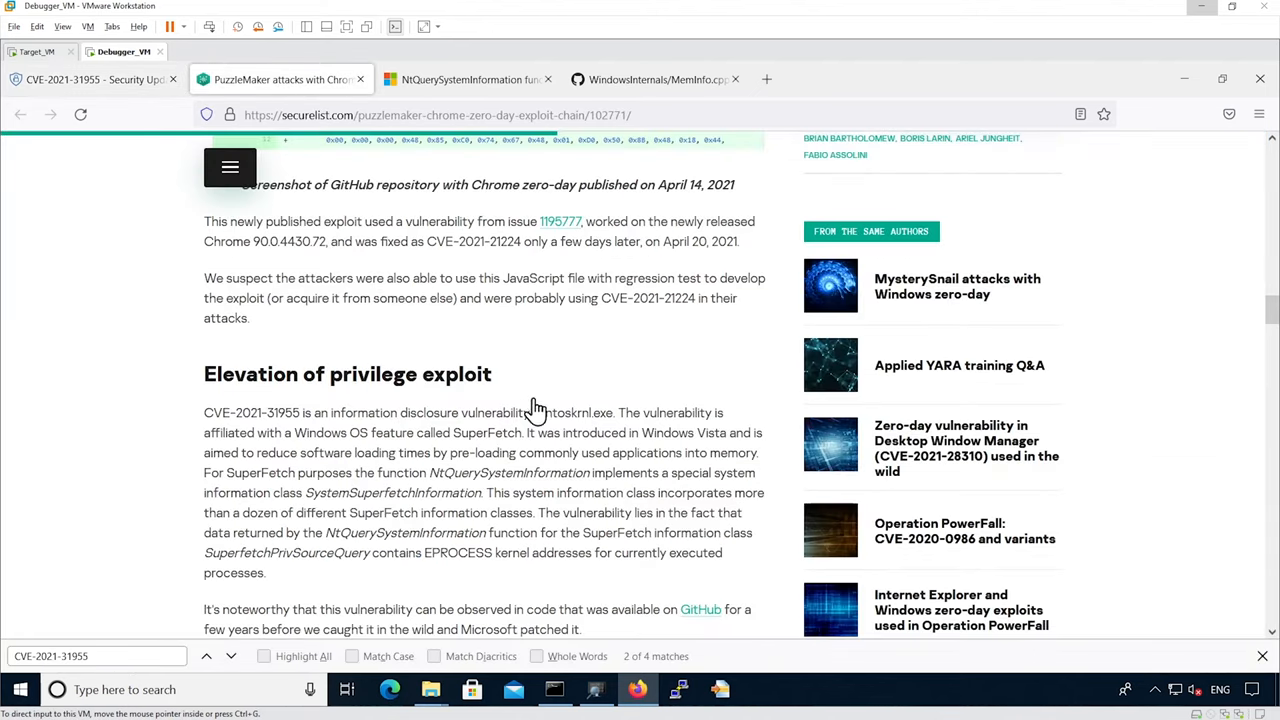
{"action": "mouse_move", "coordinate": [425, 318]}
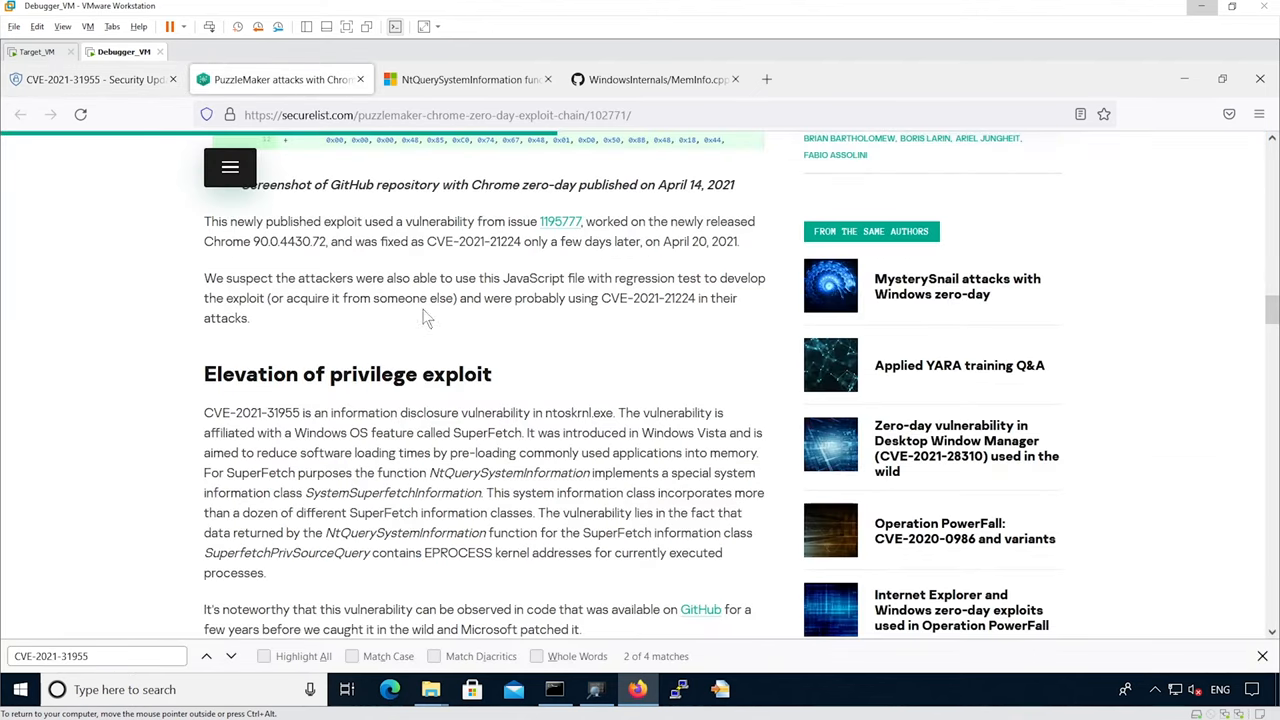
{"action": "mouse_move", "coordinate": [503, 351]}
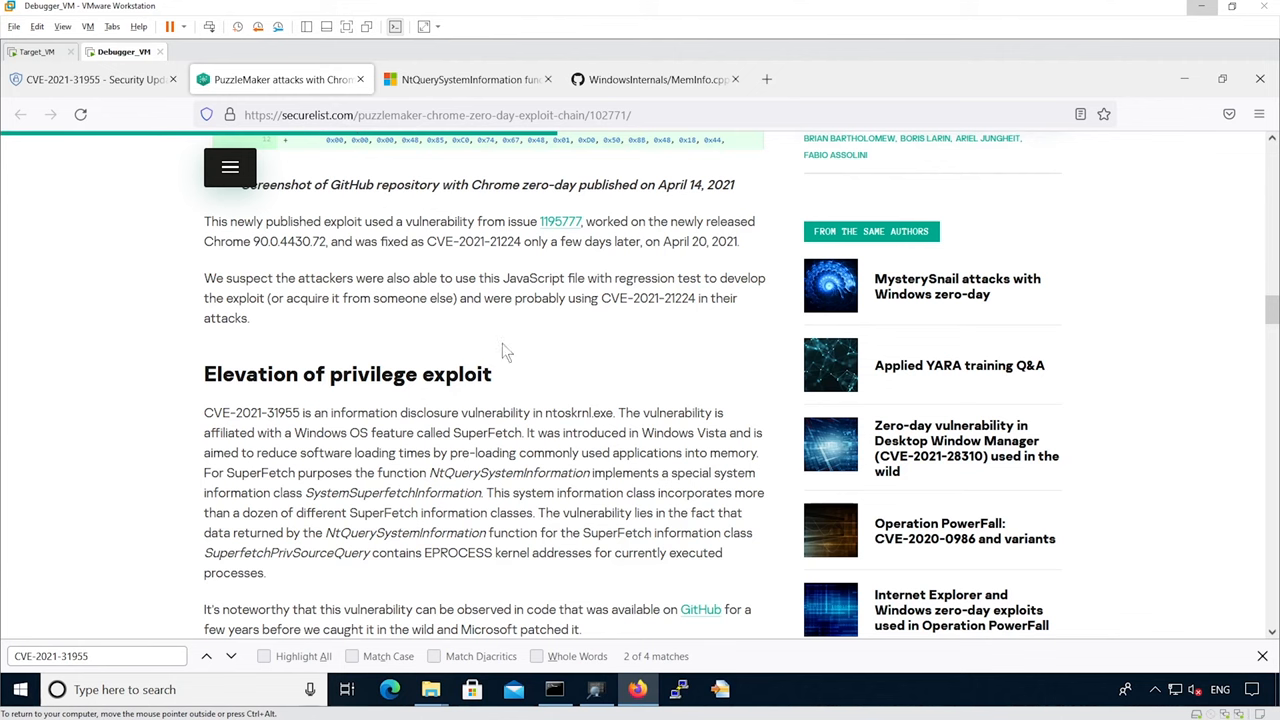
{"action": "scroll", "scroll_direction": "down", "scroll_amount": 3}
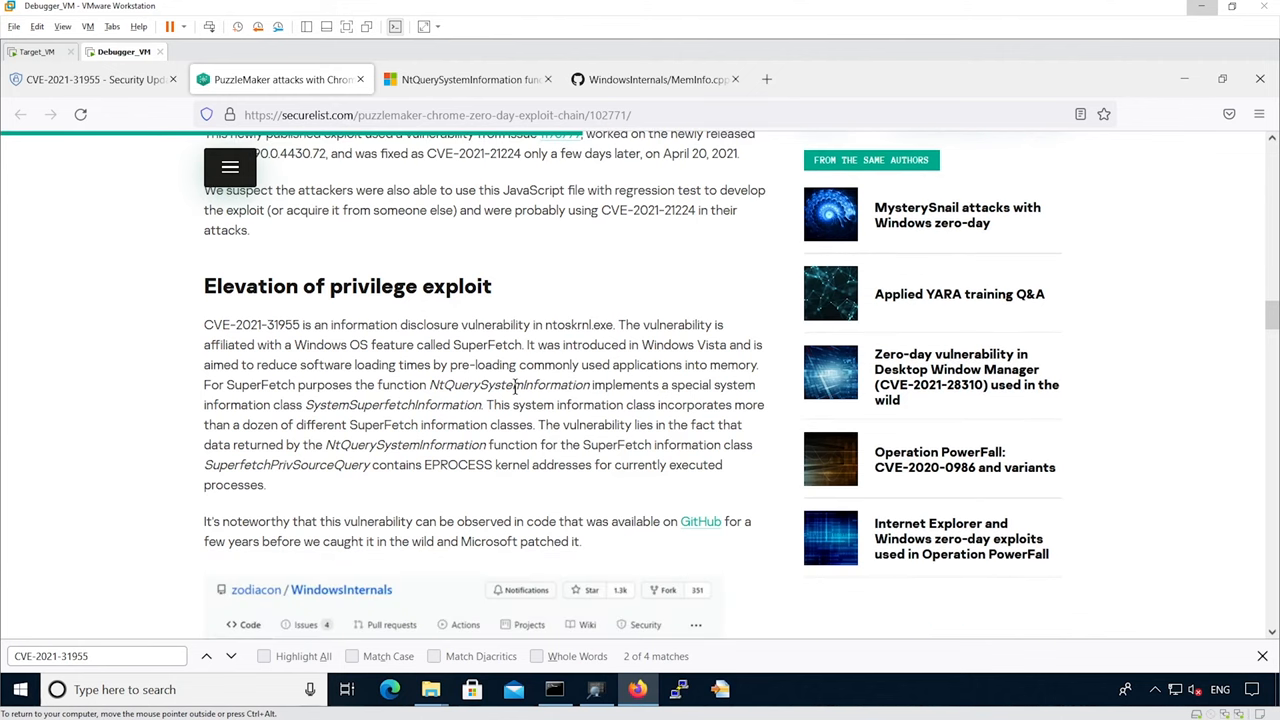
{"action": "scroll", "scroll_direction": "down", "scroll_amount": 3}
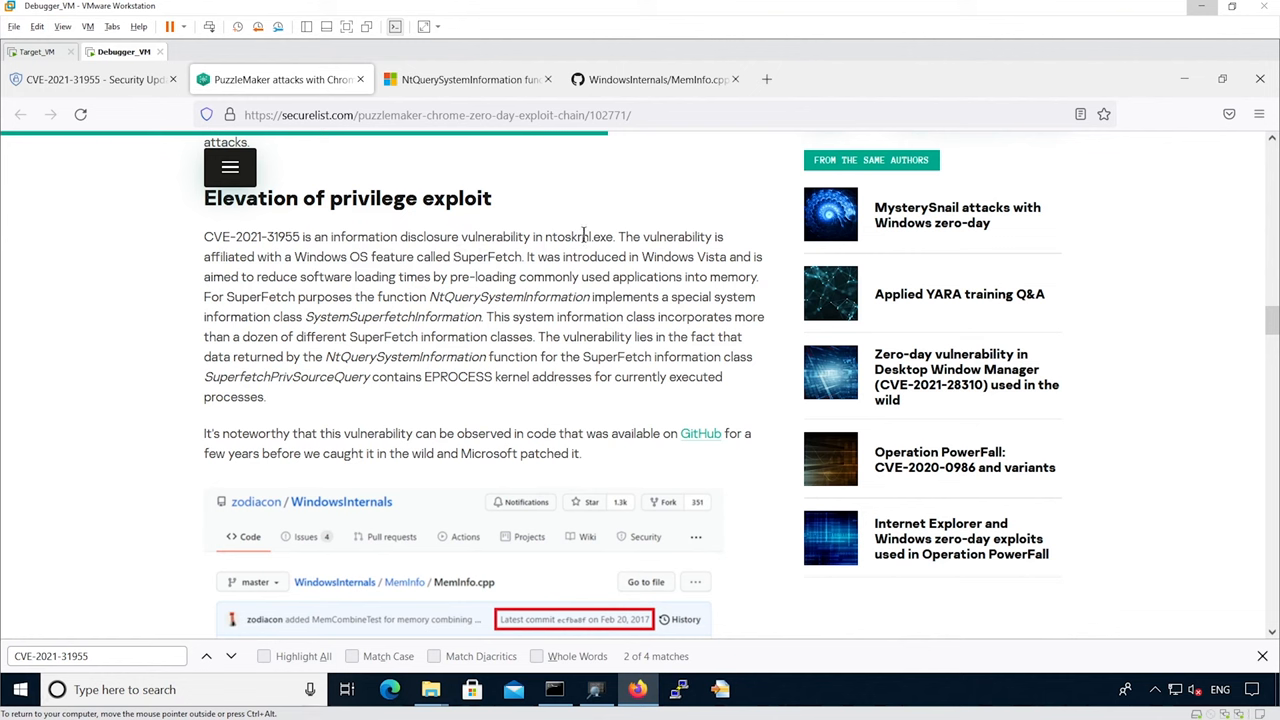
{"action": "mouse_move", "coordinate": [555, 330]}
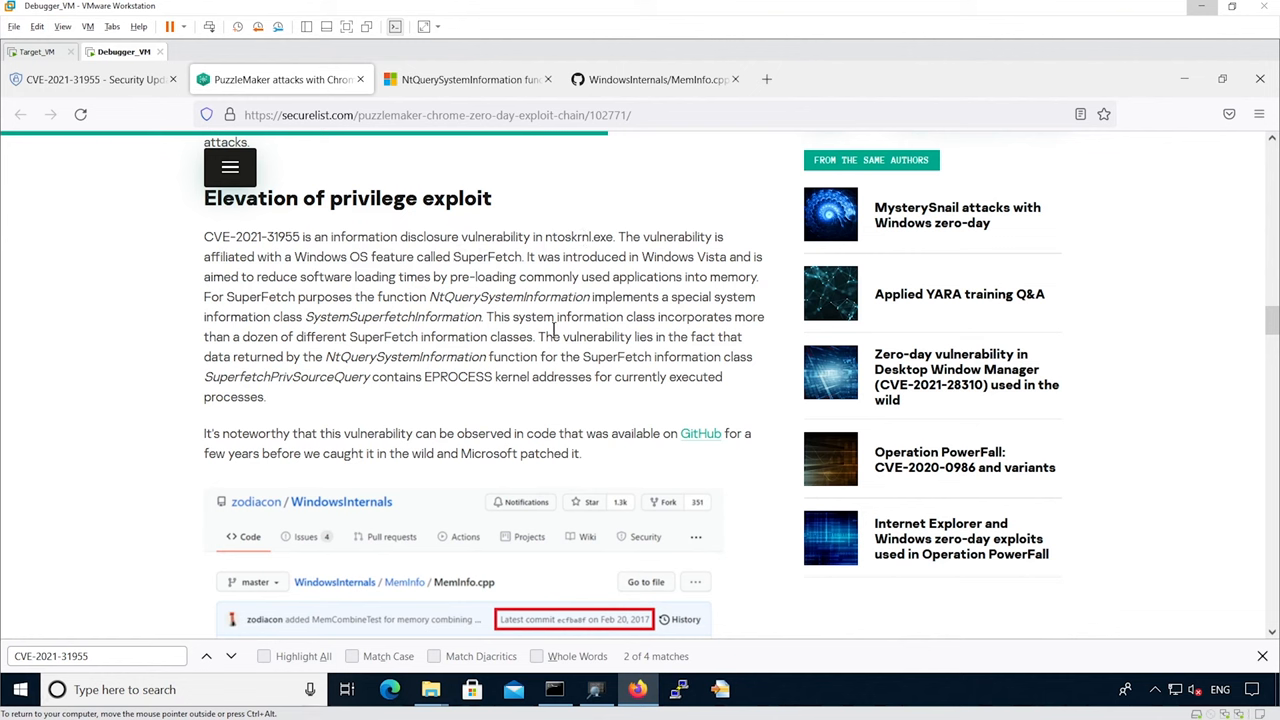
{"action": "mouse_move", "coordinate": [507, 257]}
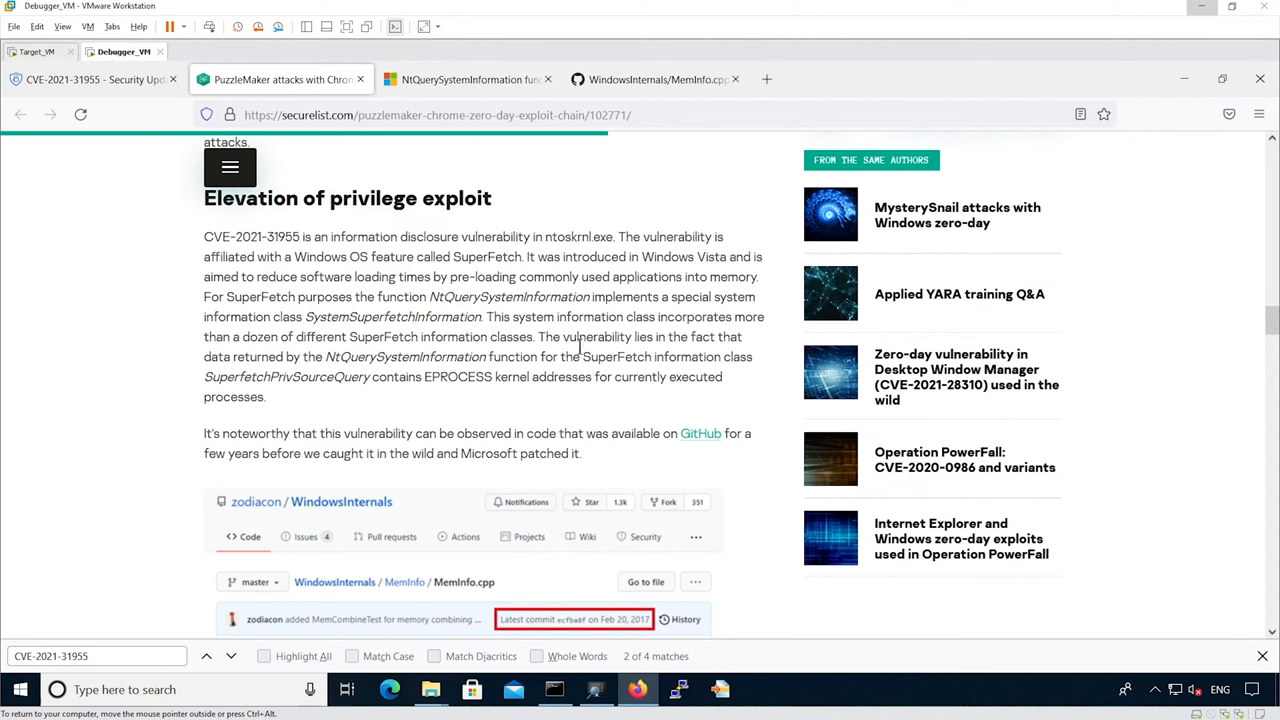
{"action": "mouse_move", "coordinate": [346, 322]}
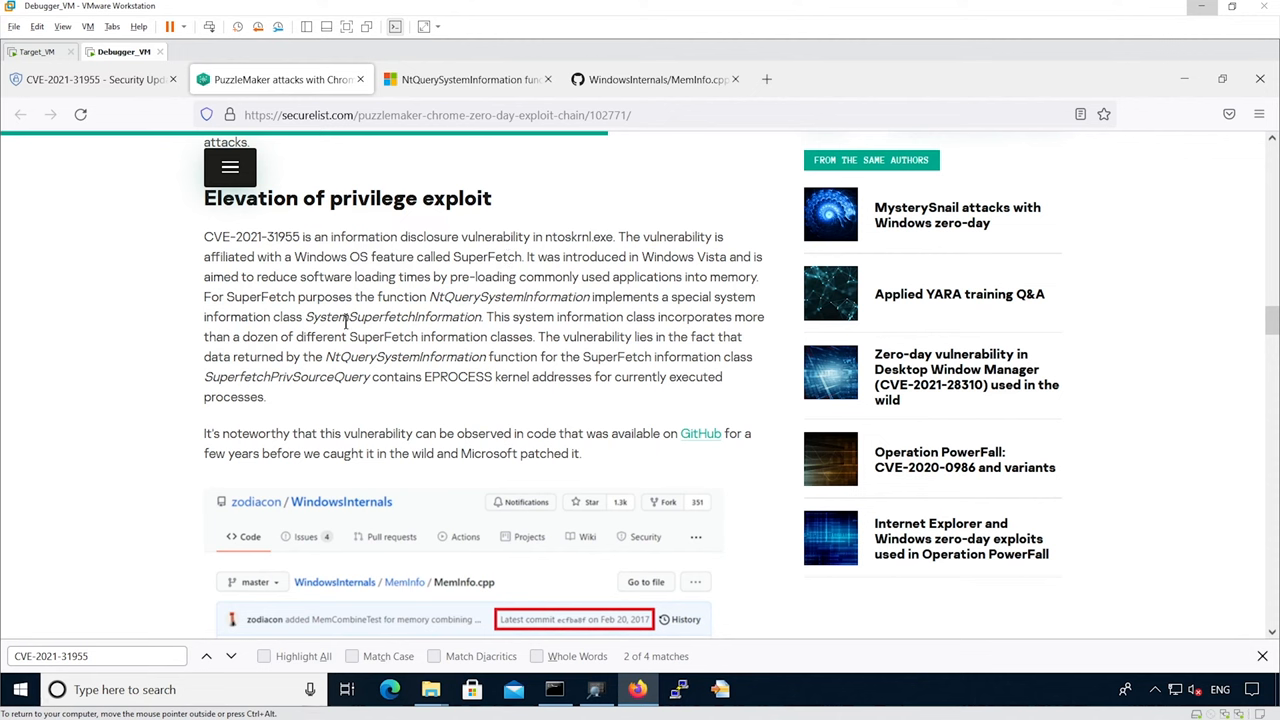
{"action": "mouse_move", "coordinate": [435, 300]}
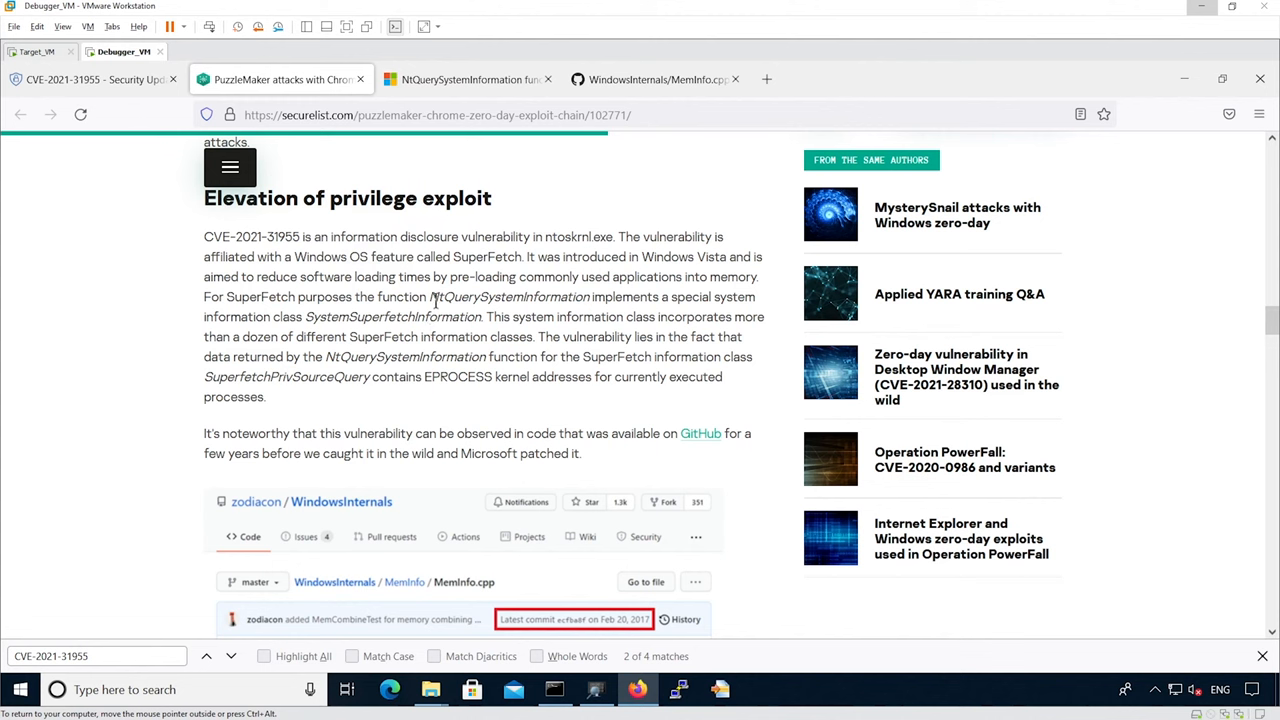
{"action": "double_click", "coordinate": [509, 296]}
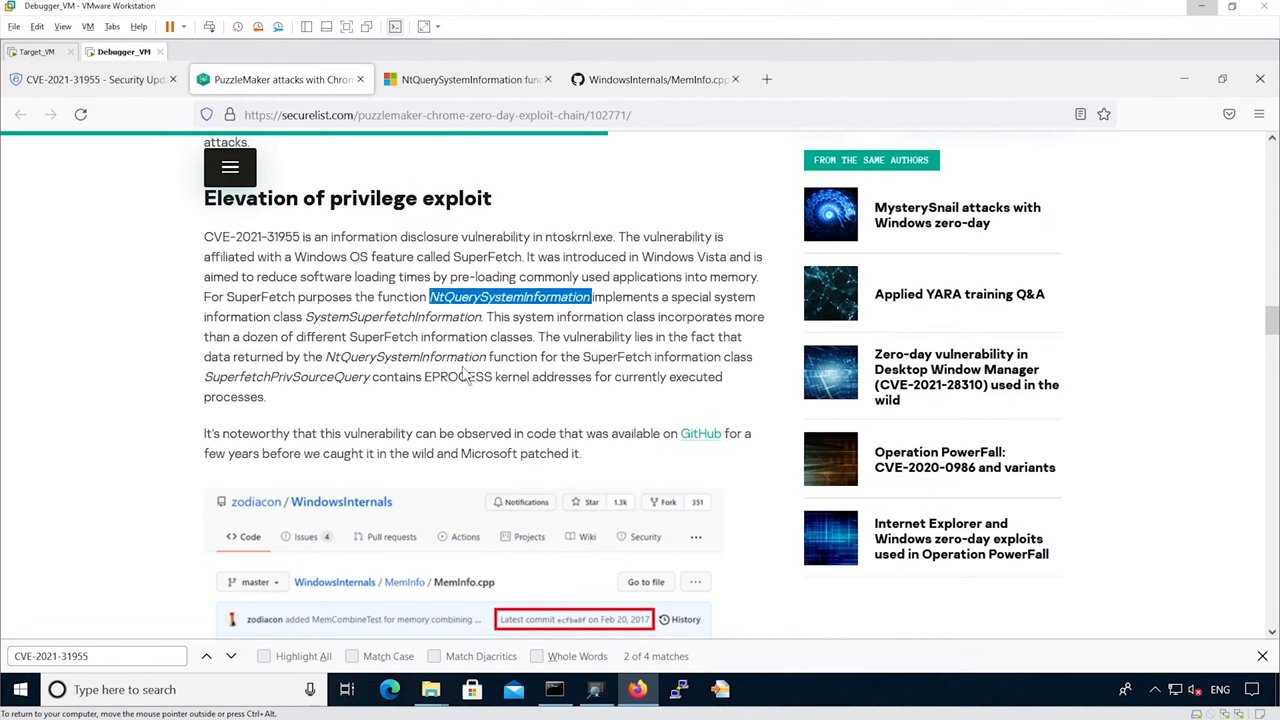
{"action": "mouse_move", "coordinate": [634, 374]}
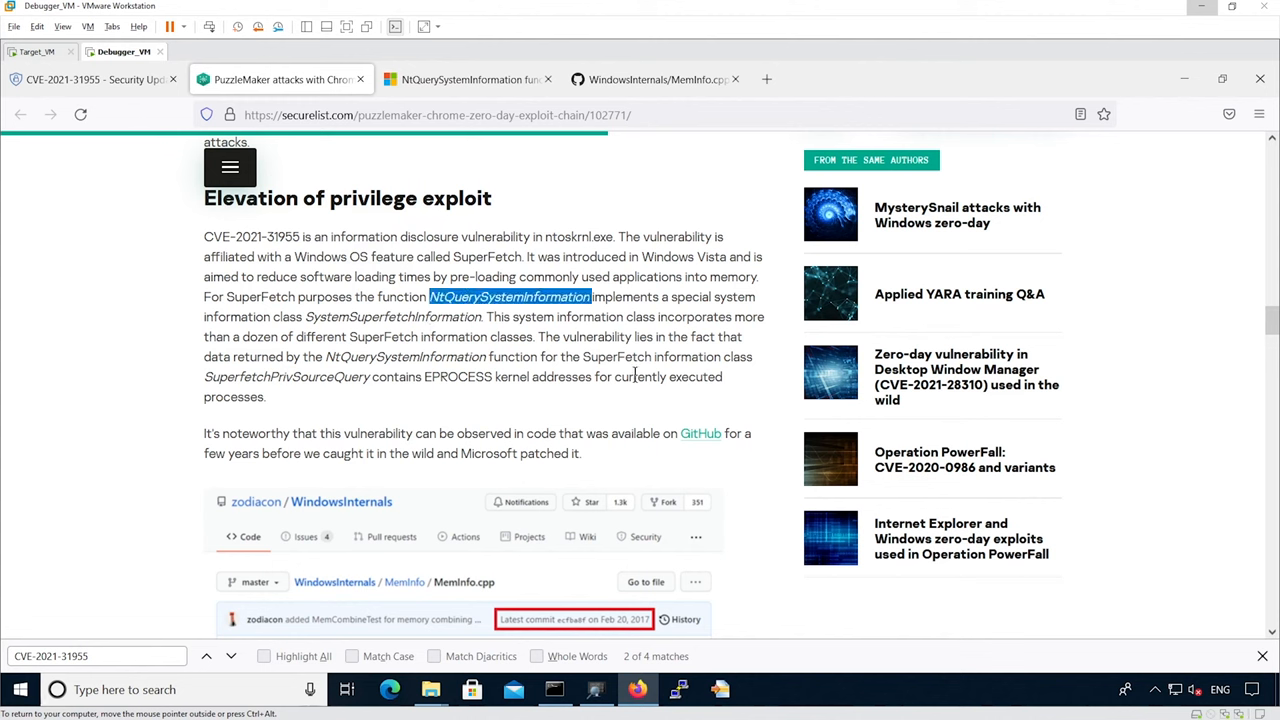
{"action": "mouse_move", "coordinate": [558, 425]}
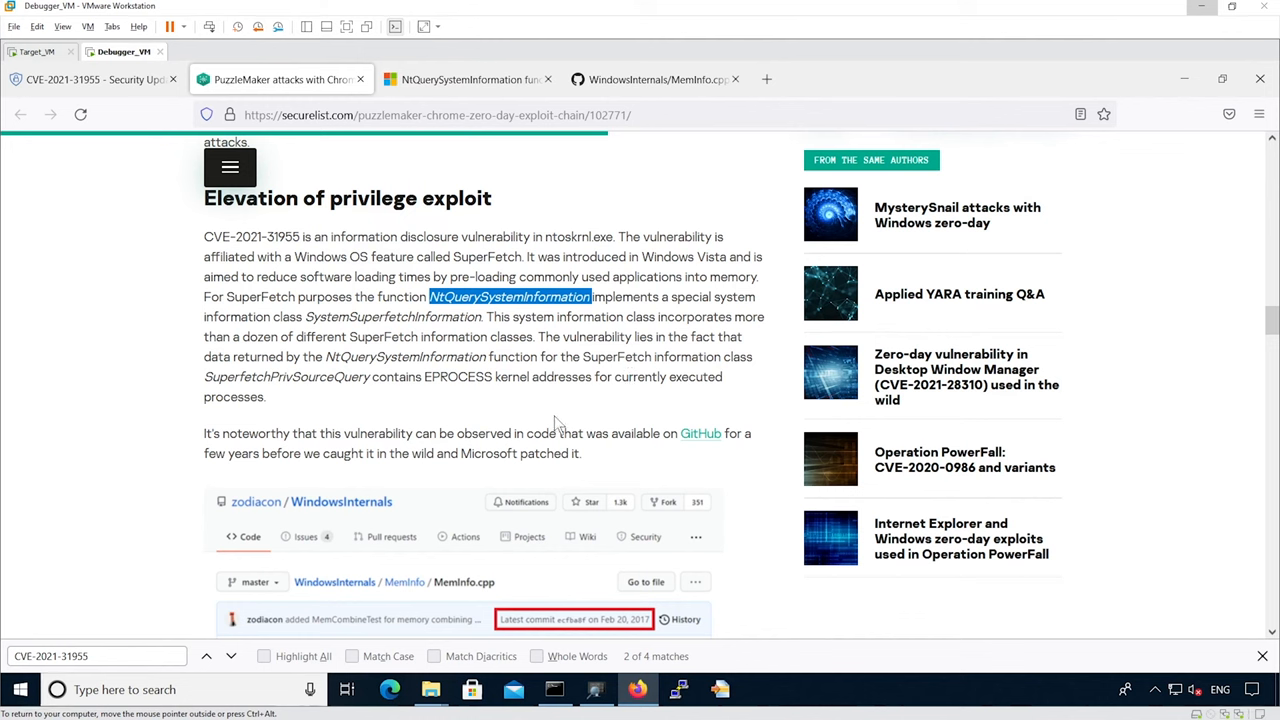
- Highlight EPROCESS, then scroll down to the GitHub MemInfo.cpp screenshot
{"action": "double_click", "coordinate": [457, 376]}
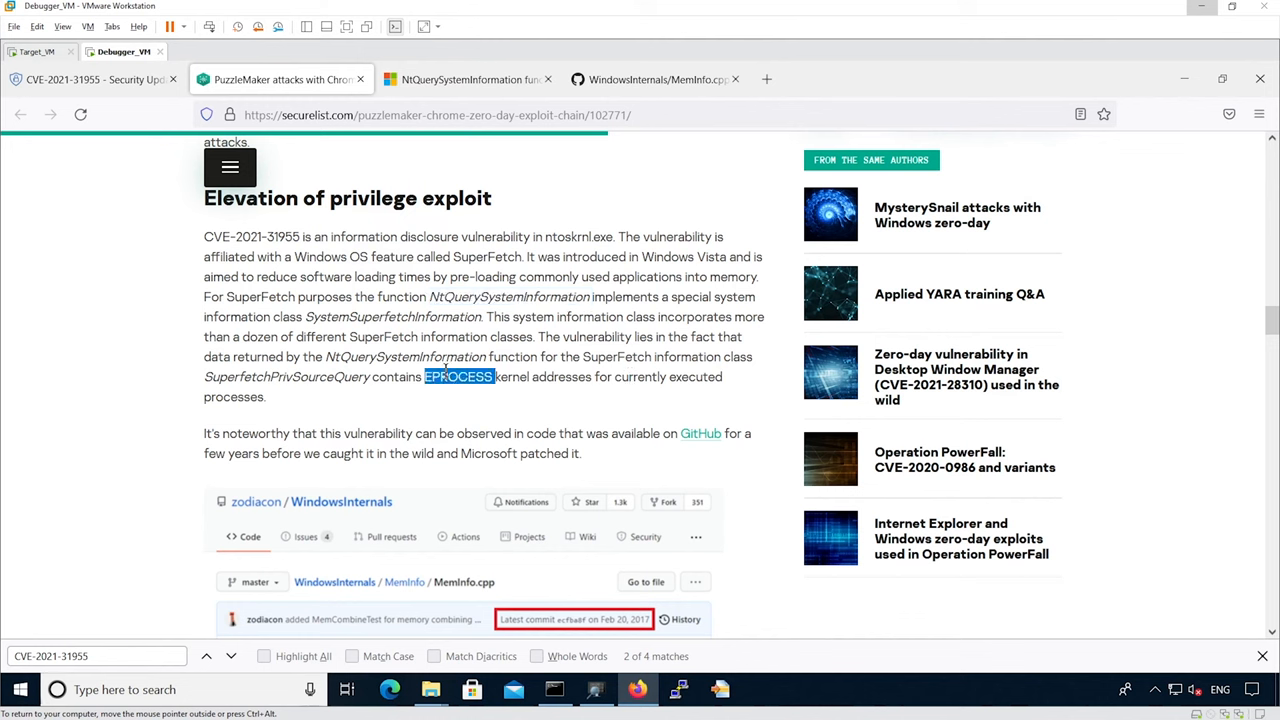
{"action": "mouse_move", "coordinate": [470, 450]}
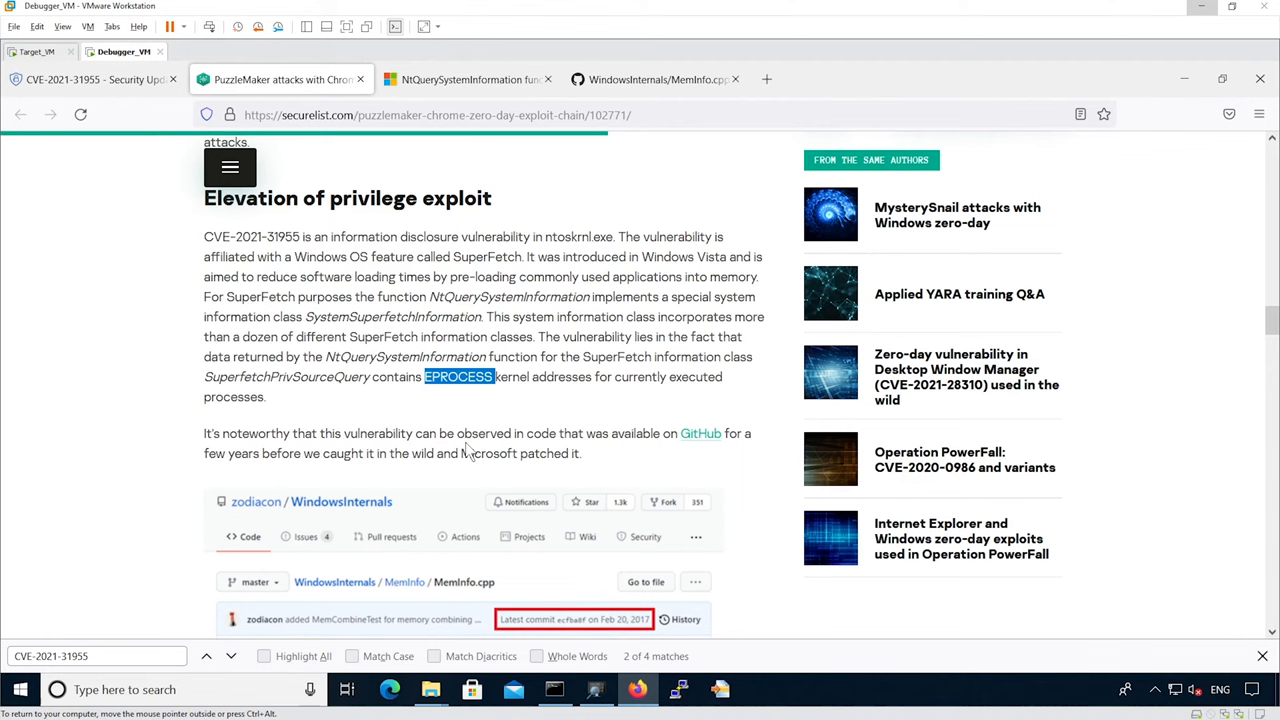
{"action": "scroll", "scroll_direction": "down", "scroll_amount": 3}
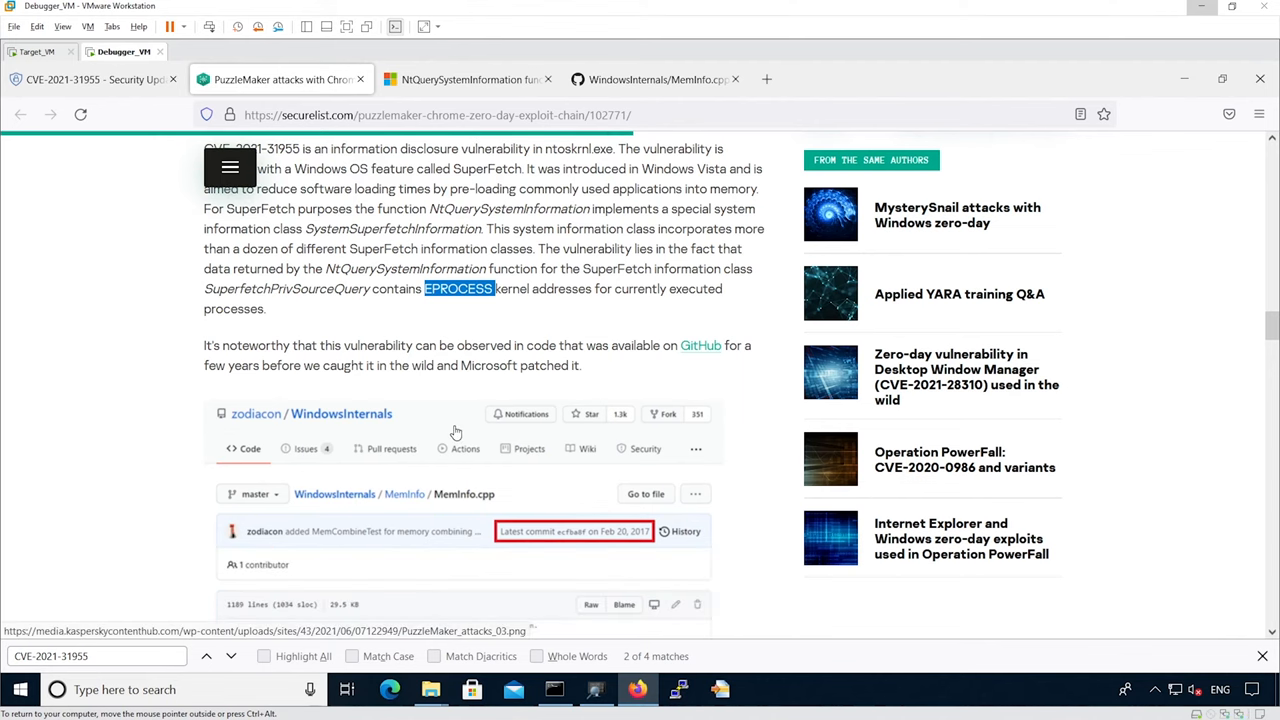
{"action": "scroll", "scroll_direction": "down", "scroll_amount": 3}
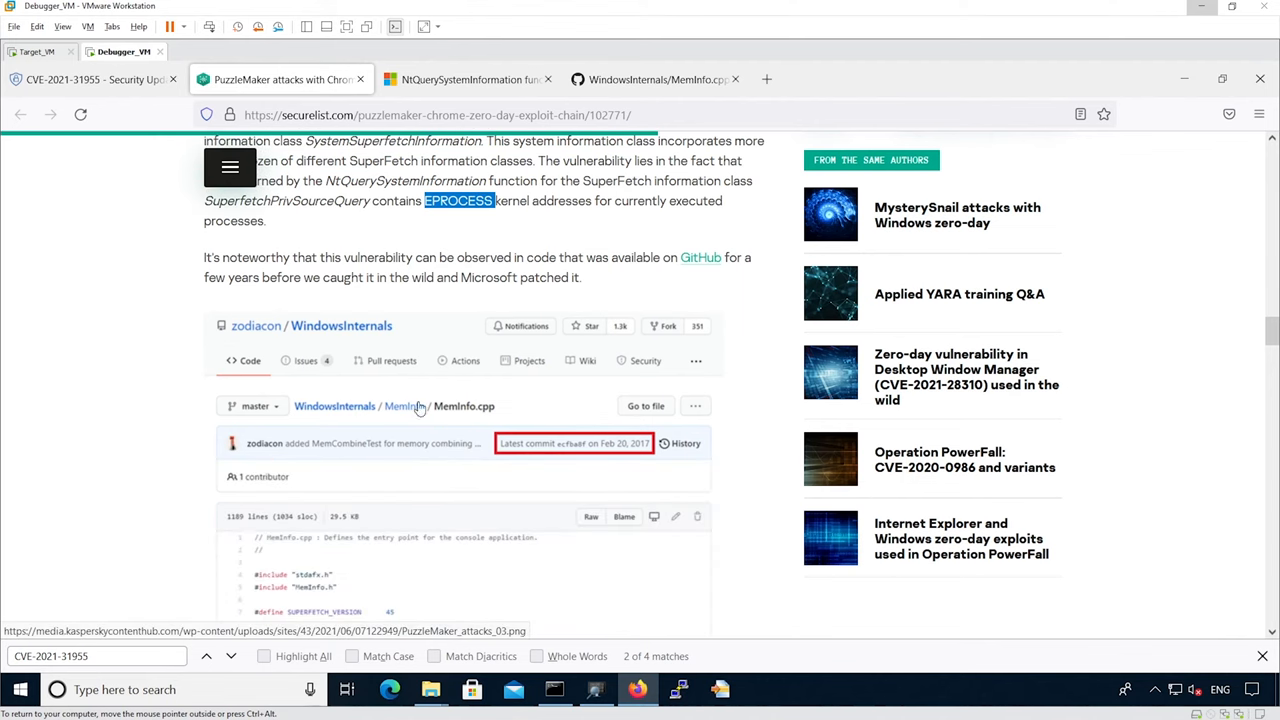
{"action": "mouse_move", "coordinate": [600, 468]}
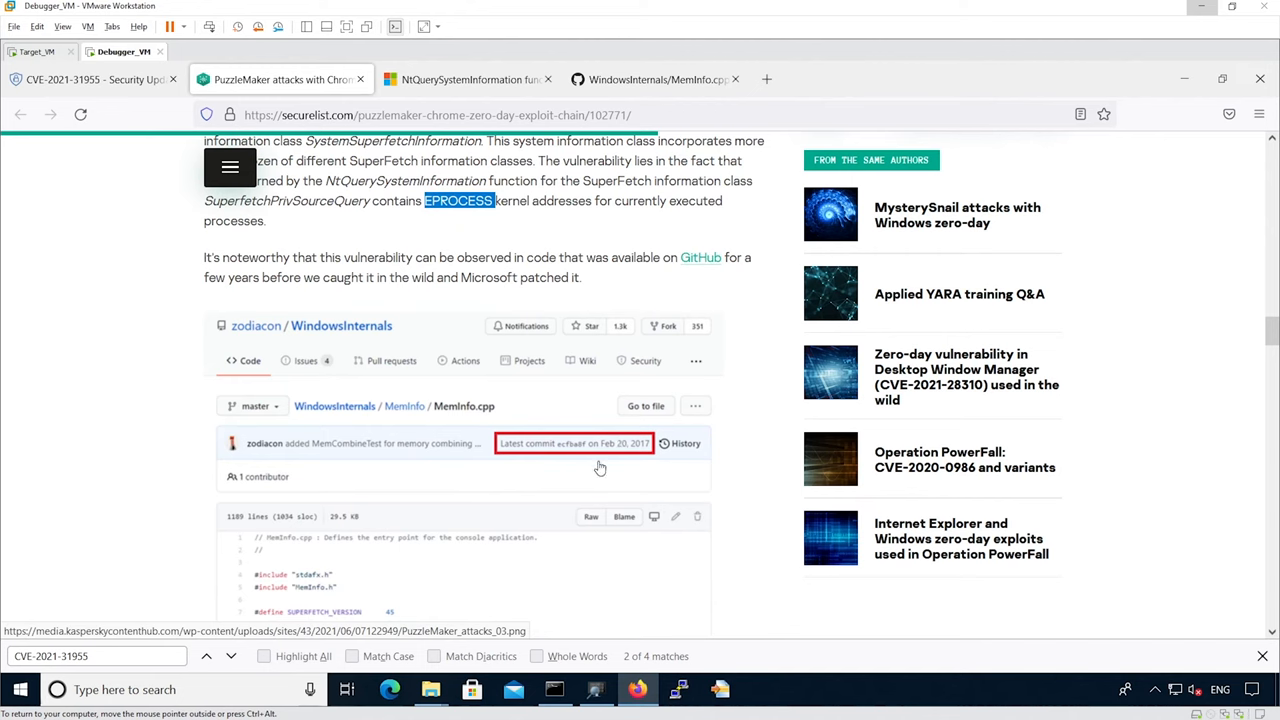
{"action": "mouse_move", "coordinate": [467, 420]}
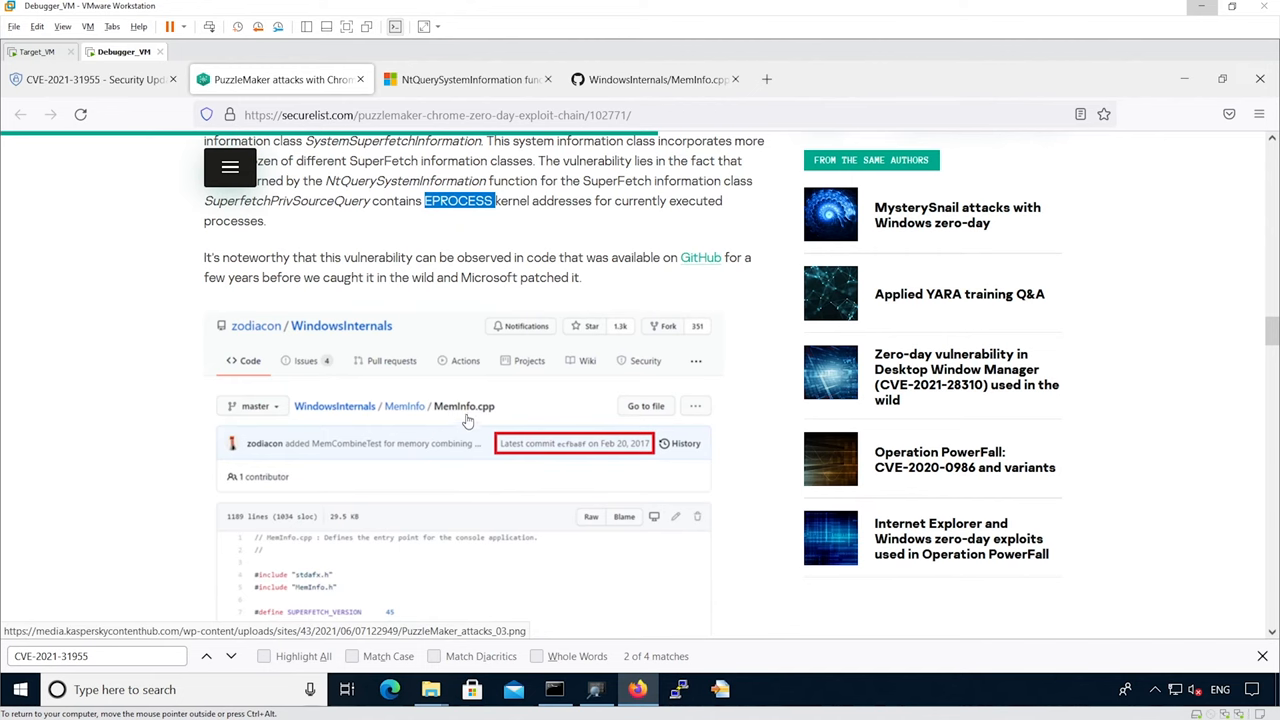
- Show the NtQuerySystemInformation reference page with its syntax and parameters
{"action": "left_click", "coordinate": [467, 79]}
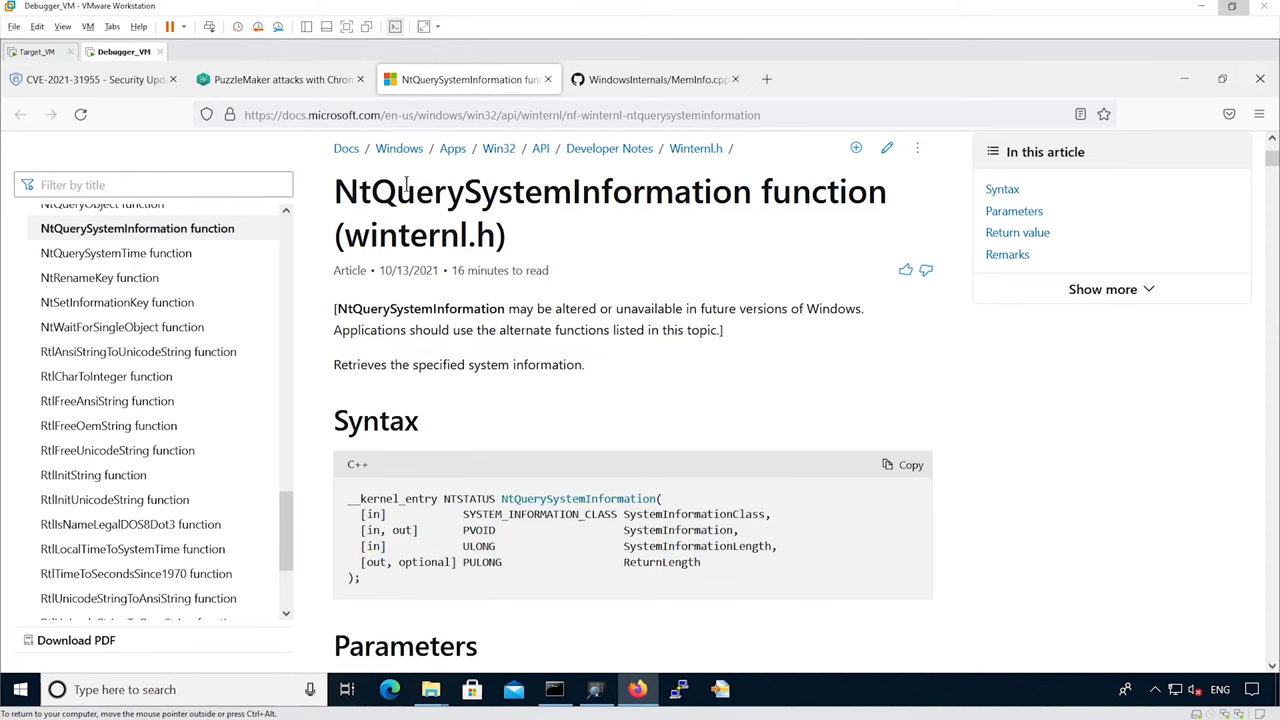
{"action": "mouse_move", "coordinate": [696, 510]}
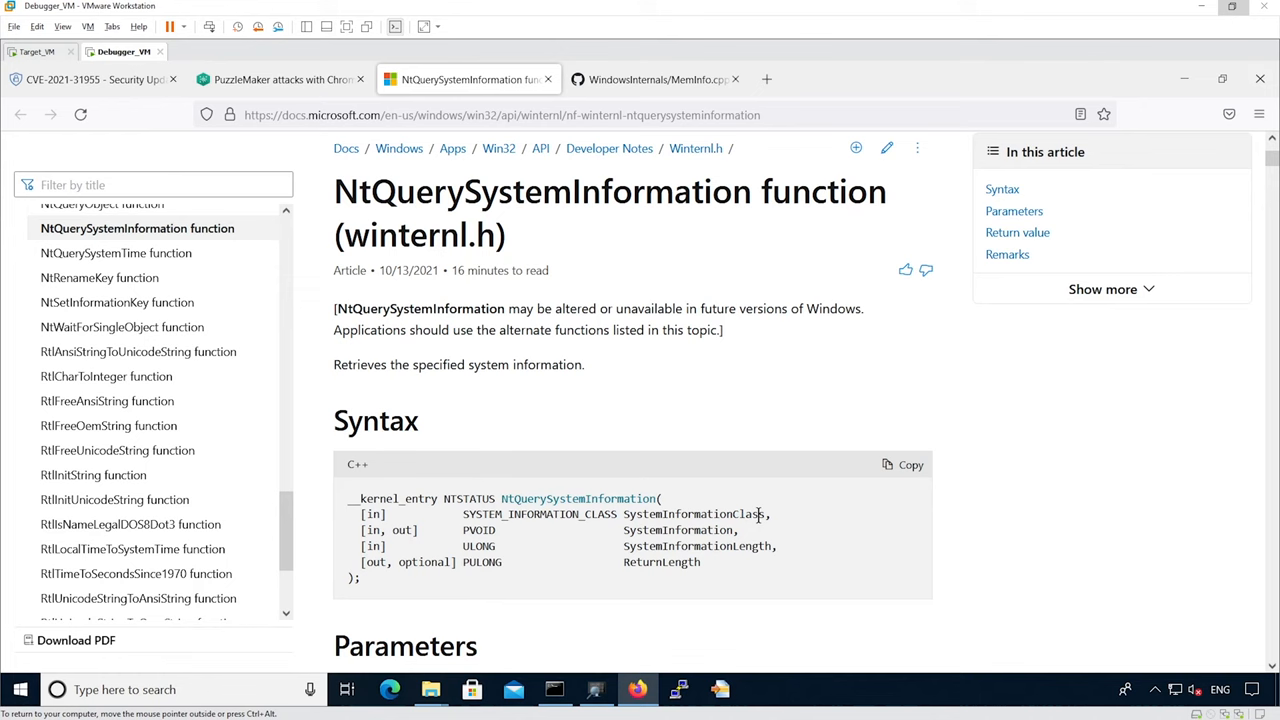
{"action": "mouse_move", "coordinate": [280, 79]}
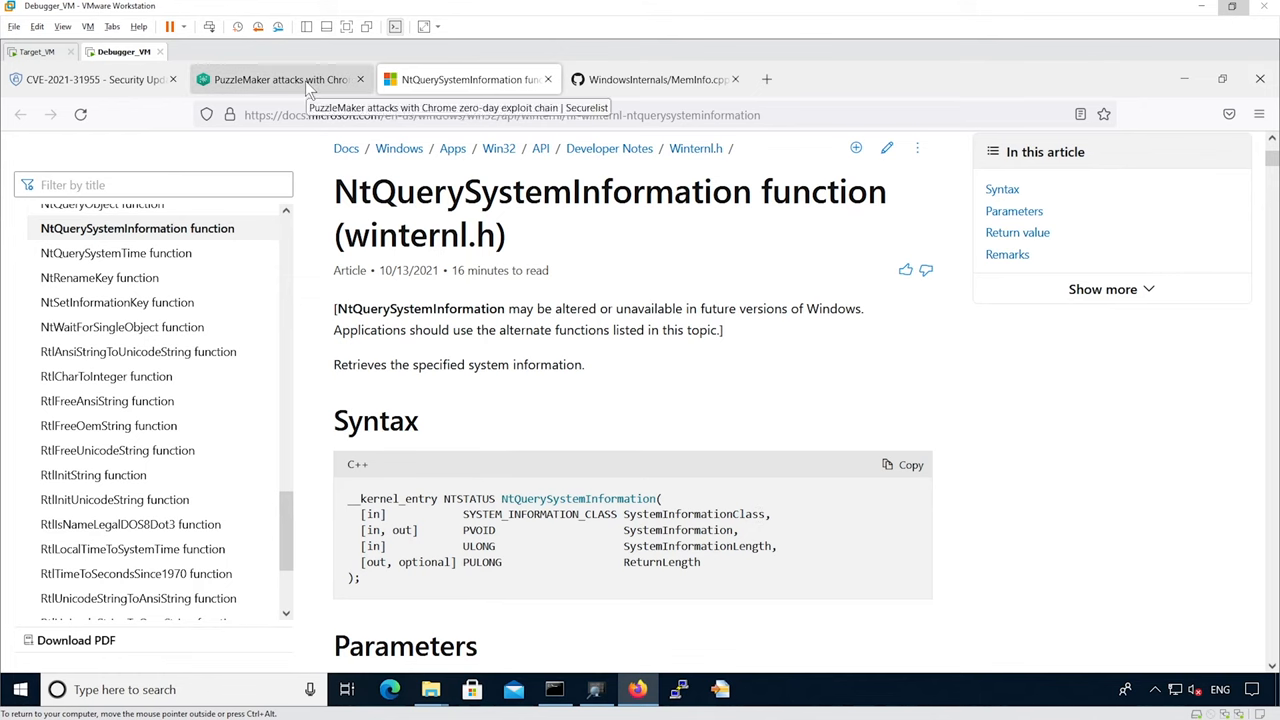
- On the GitHub MemInfo.cpp tab, select SystemSuperfetchInformation in its NtQuerySystemInformation call
{"action": "left_click", "coordinate": [280, 79]}
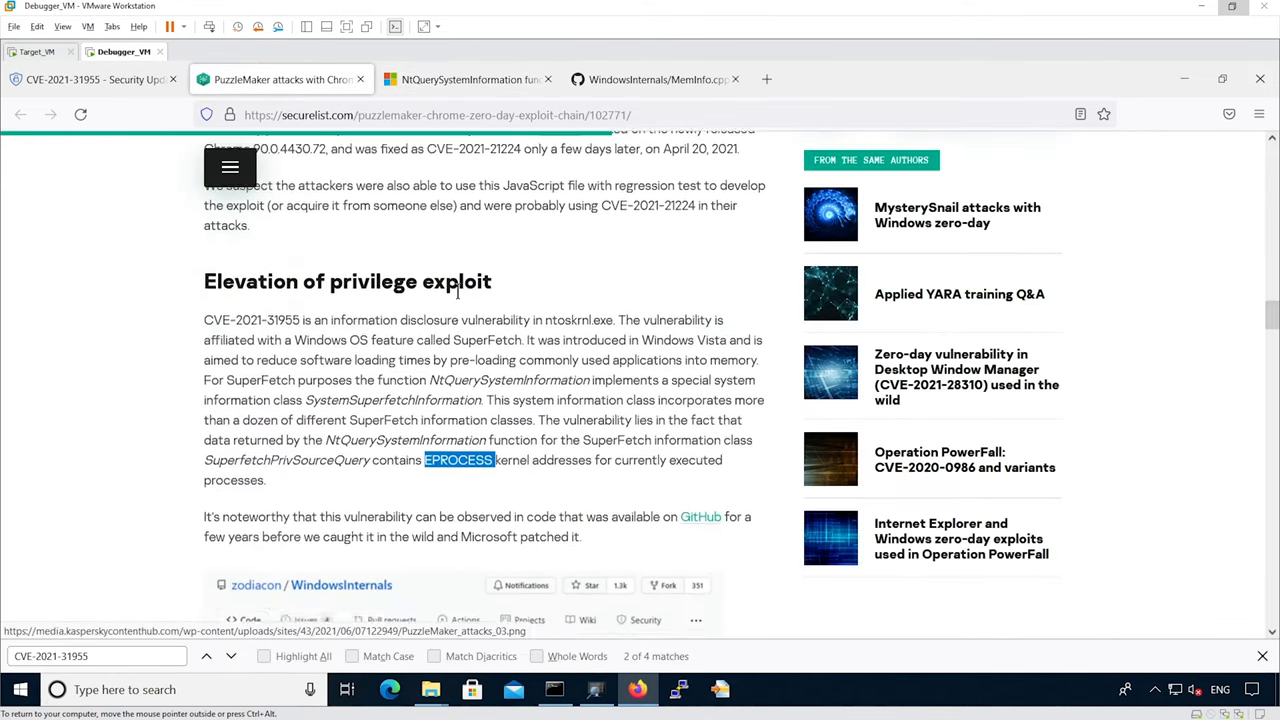
{"action": "scroll", "scroll_direction": "down", "scroll_amount": 3}
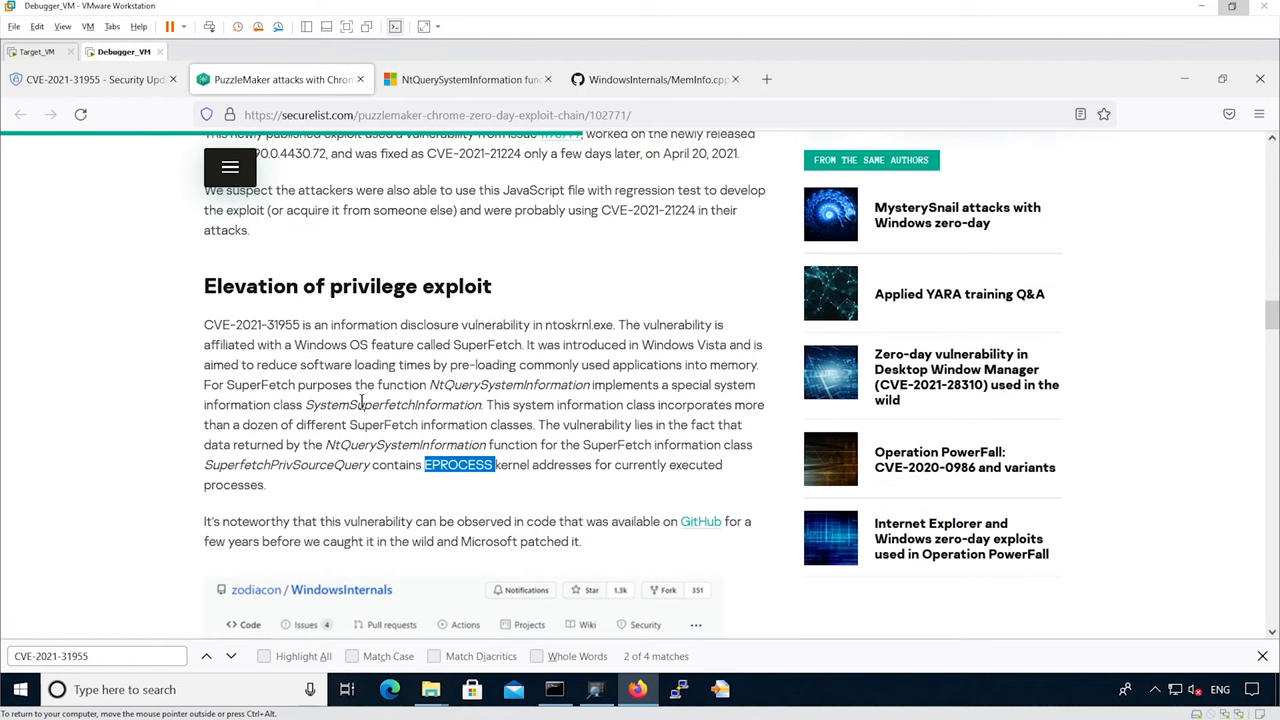
{"action": "double_click", "coordinate": [392, 404]}
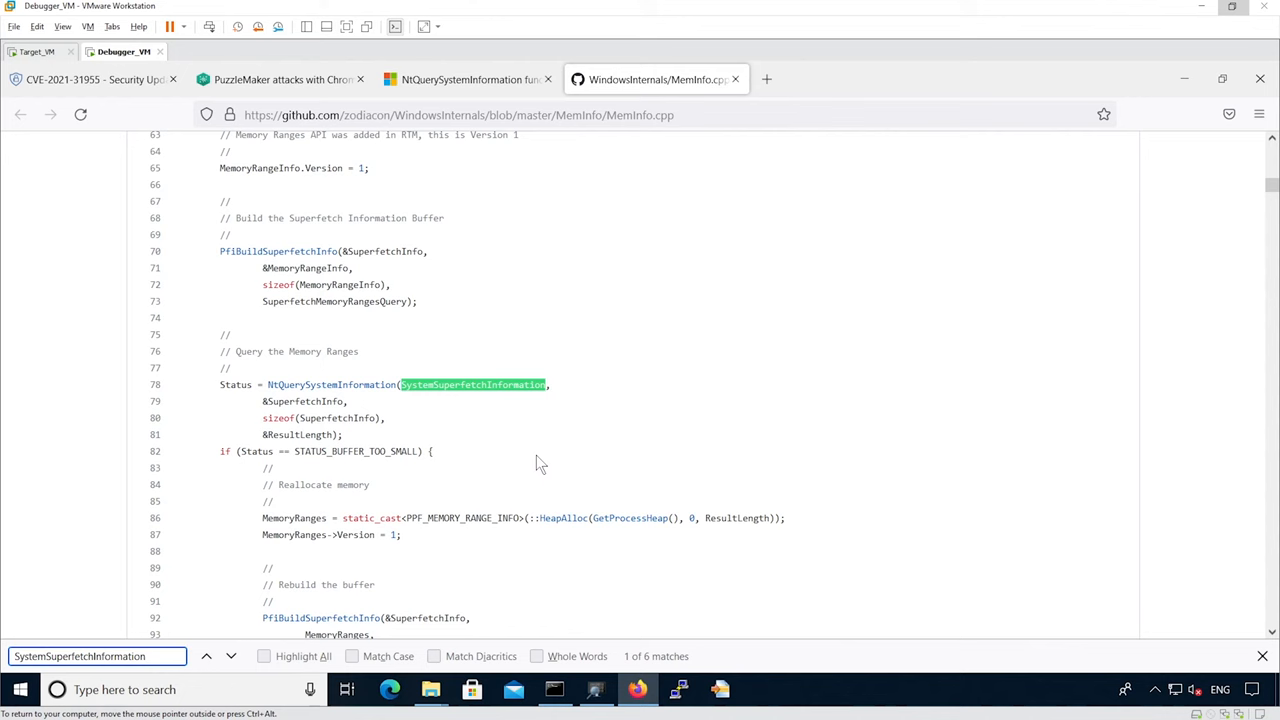
{"action": "scroll", "scroll_direction": "down", "scroll_amount": 3}
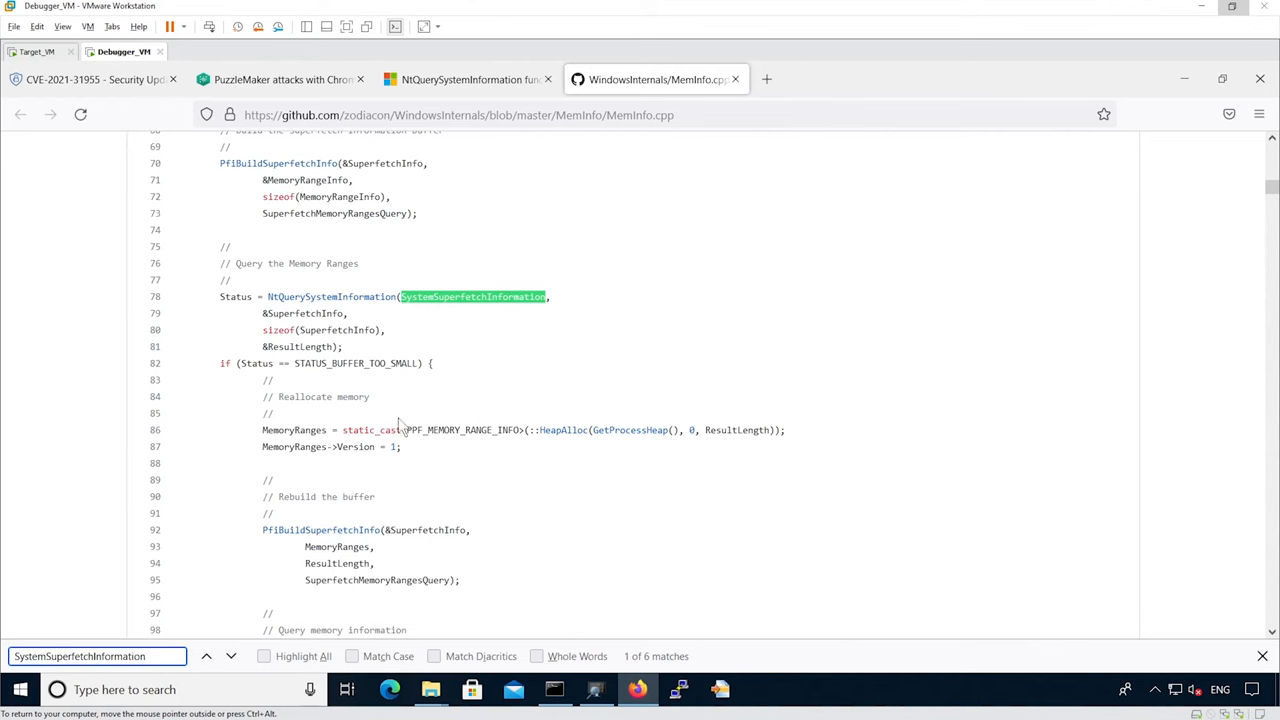
- On the target VM, scroll the CVE-2021-31955.exe process list to 'Found my own EPROCESS'
{"action": "left_click", "coordinate": [40, 51]}
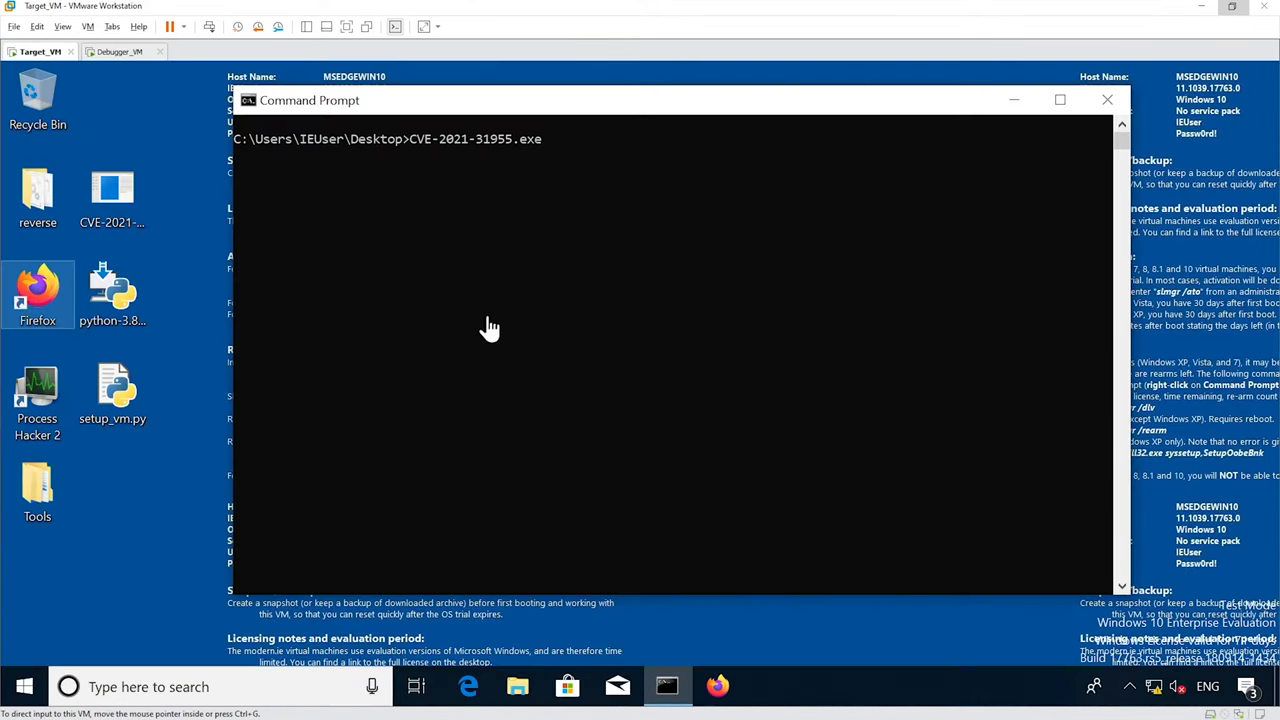
{"action": "mouse_move", "coordinate": [330, 150]}
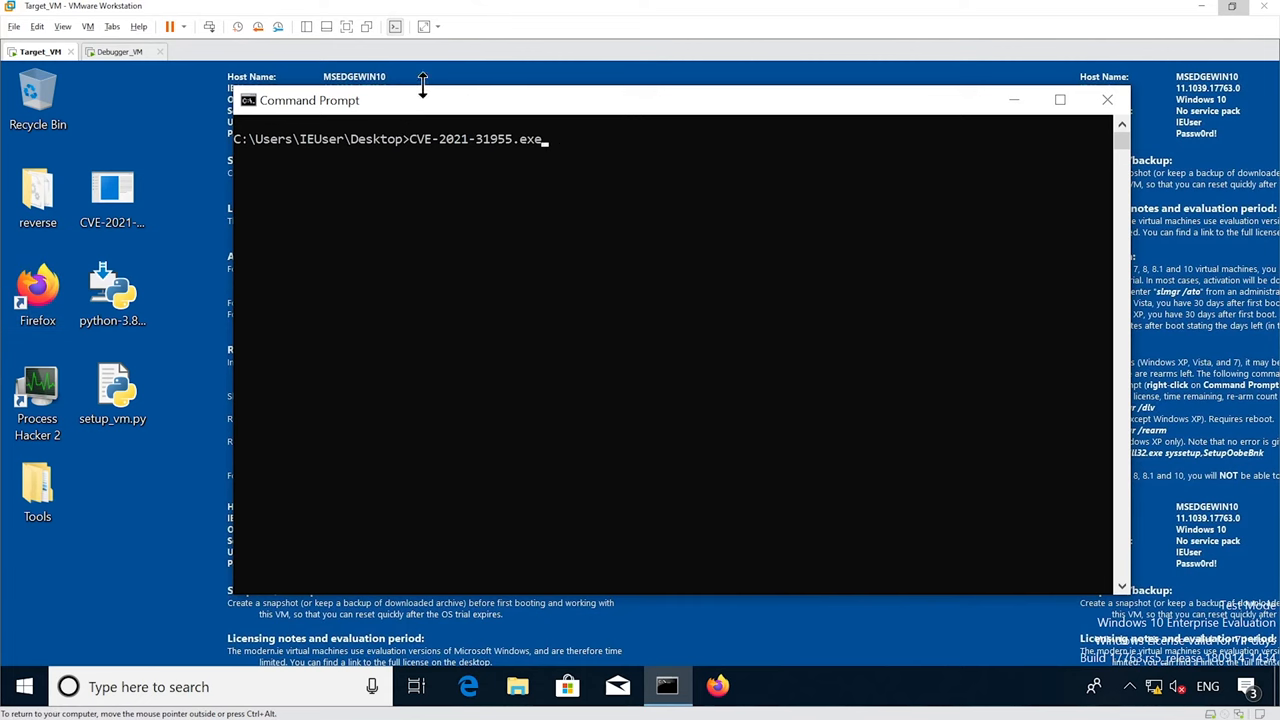
{"action": "mouse_move", "coordinate": [408, 118]}
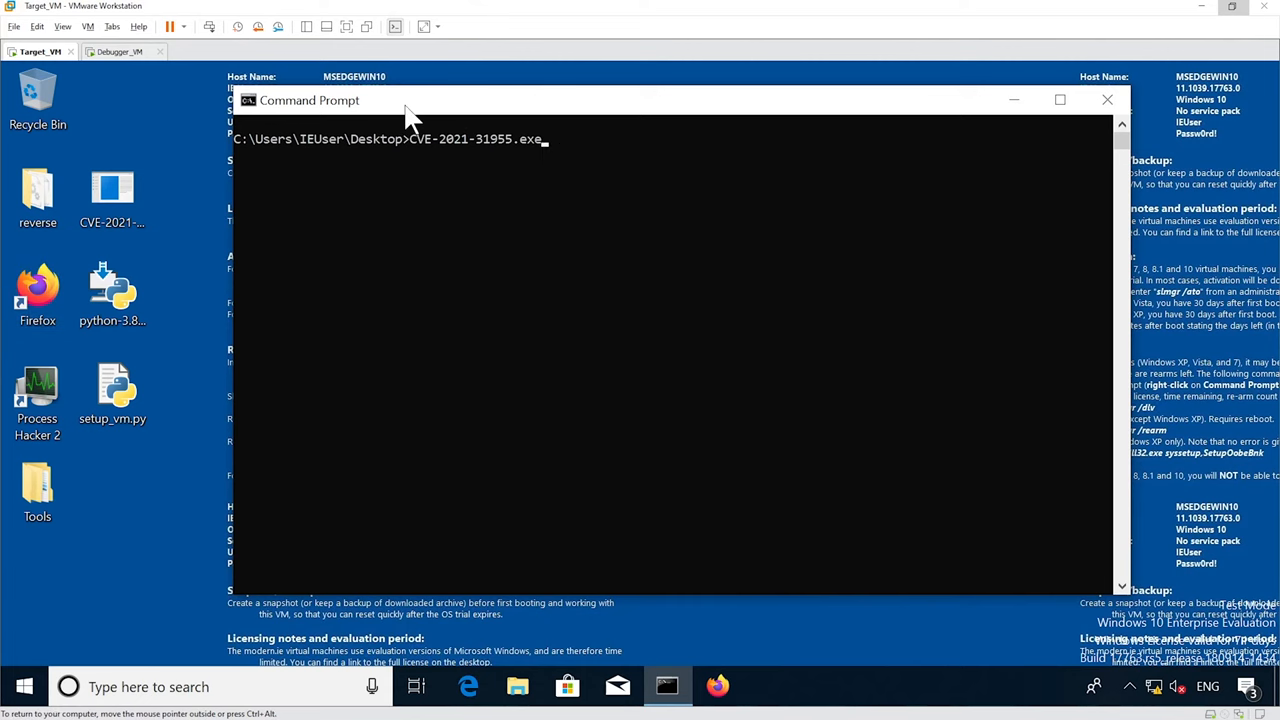
{"action": "mouse_move", "coordinate": [540, 112]}
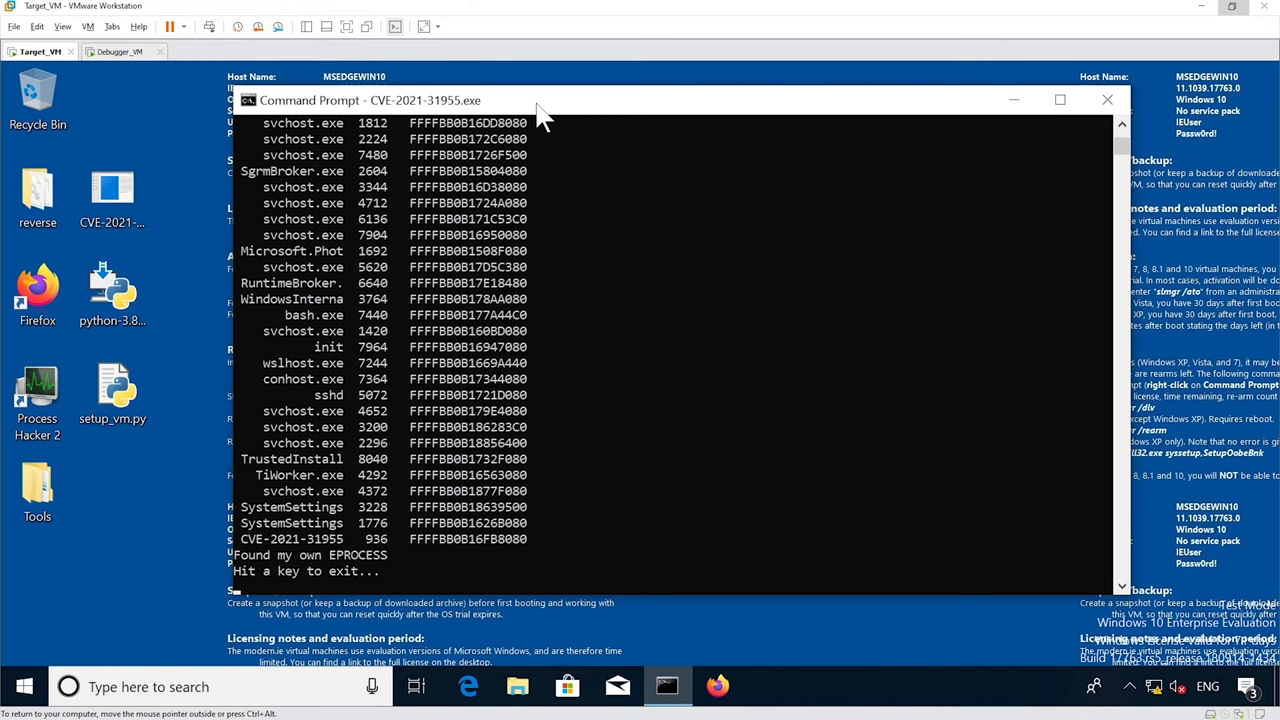
{"action": "mouse_move", "coordinate": [555, 325]}
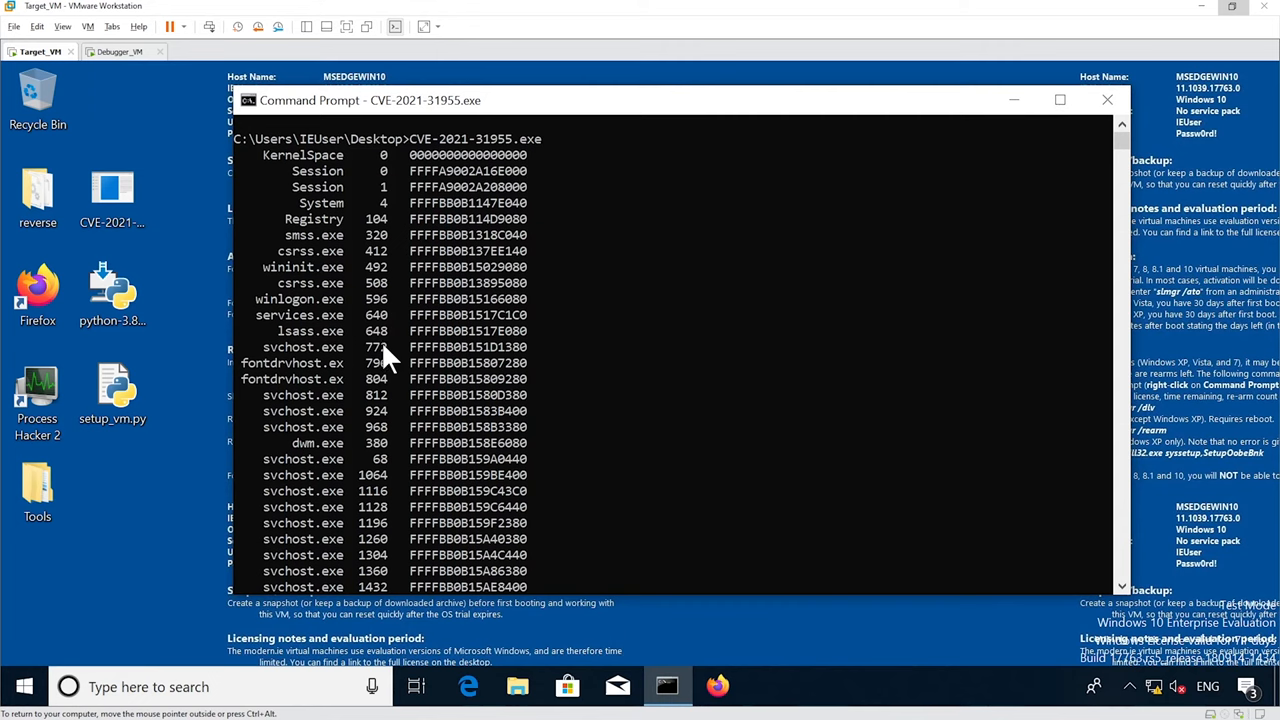
{"action": "mouse_move", "coordinate": [460, 440]}
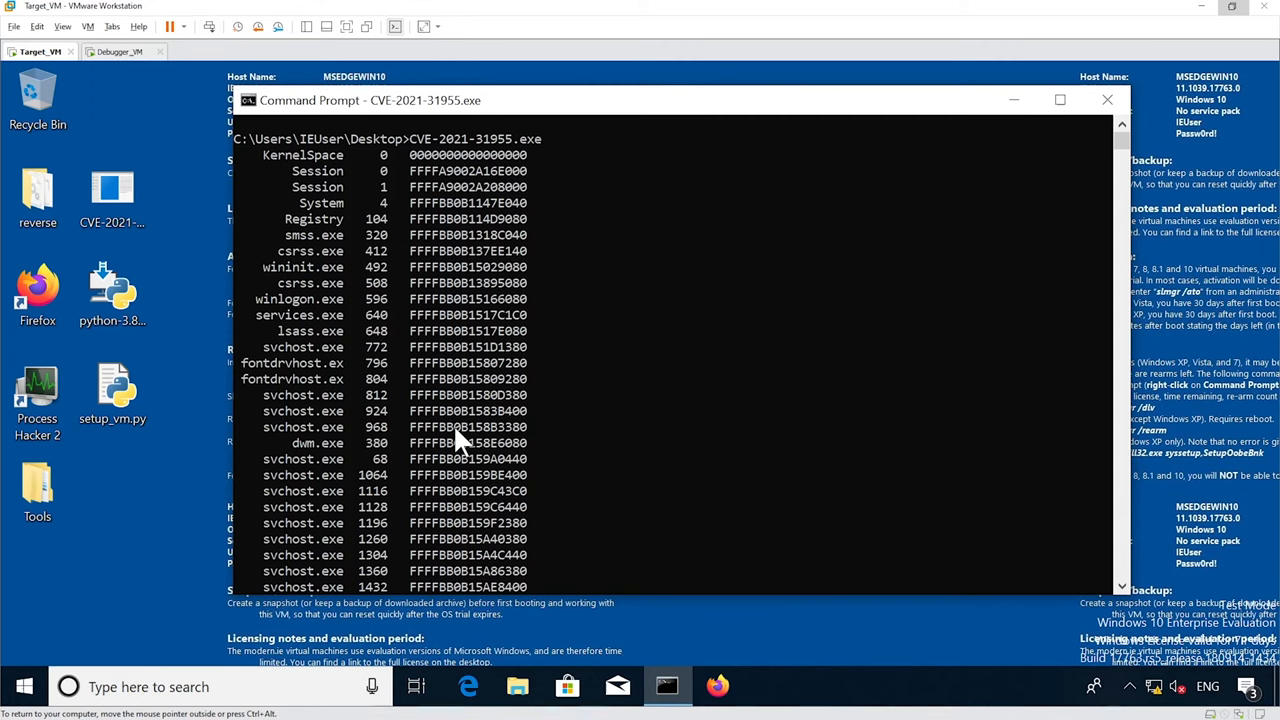
{"action": "scroll", "scroll_direction": "down", "scroll_amount": 3}
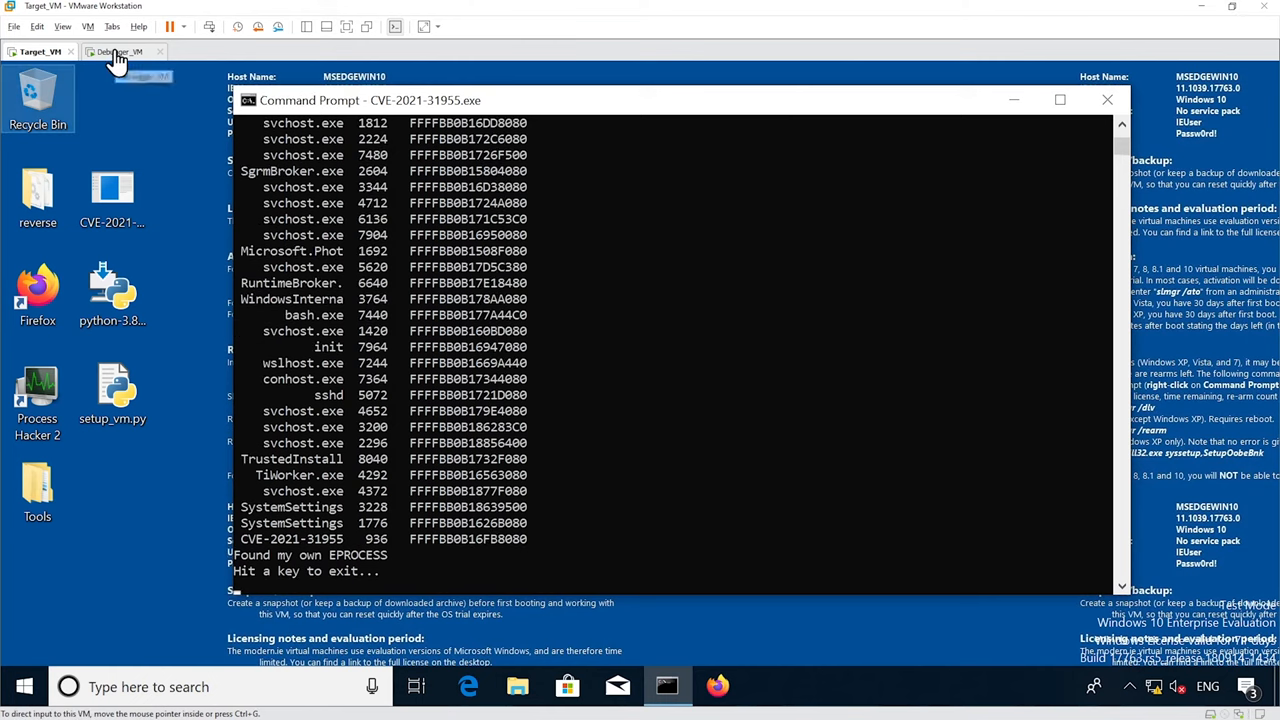
- Break into the kernel and run dt _EPROCESS FFFFBB0B16FB8080 ImageFileName UniqueProcessId ActiveThreads
{"action": "left_click", "coordinate": [118, 51]}
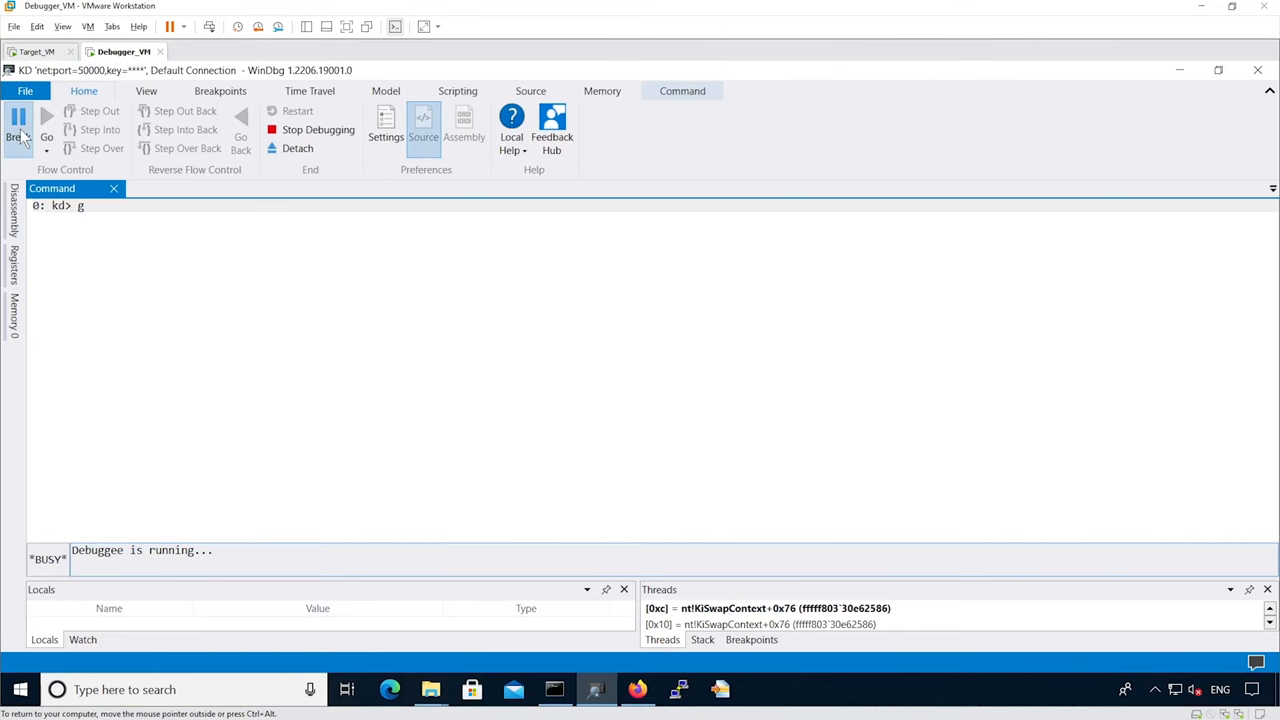
{"action": "left_click", "coordinate": [18, 120]}
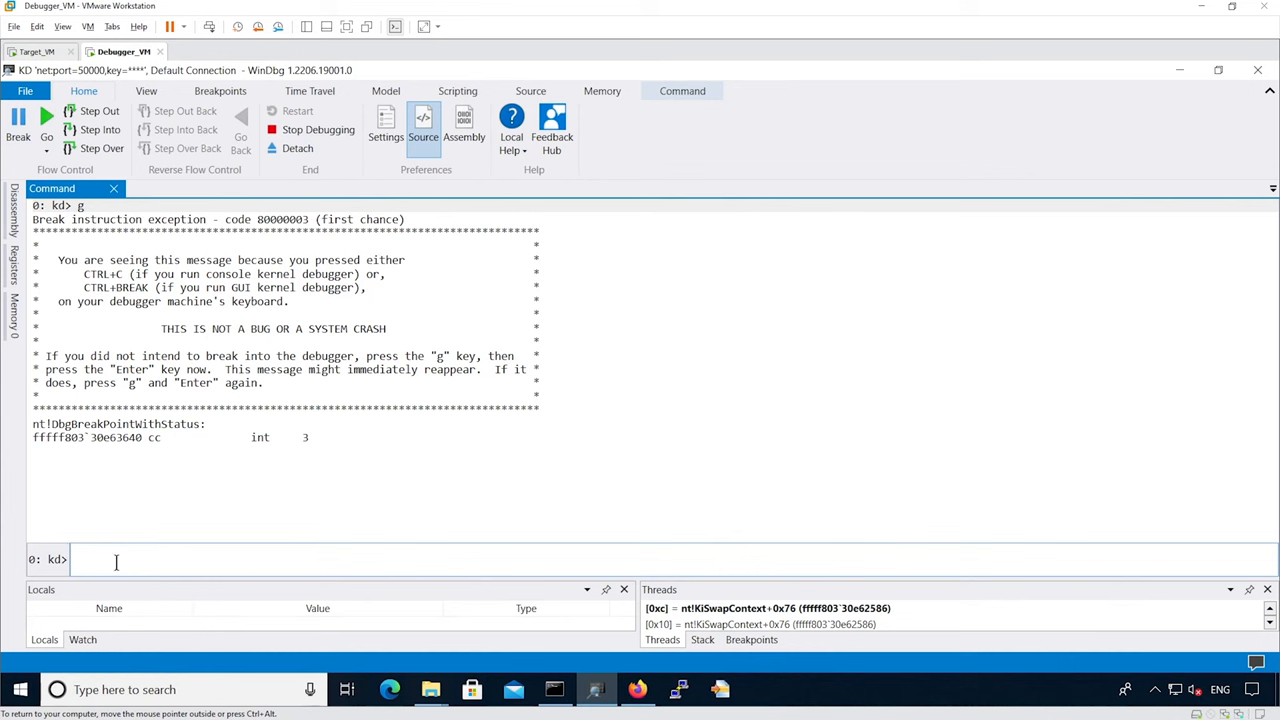
{"action": "type", "text": "dt _EPROCESS <EPROCESS_ADDRESS> ImageFileName UniqueProcessId ActiveThreads"}
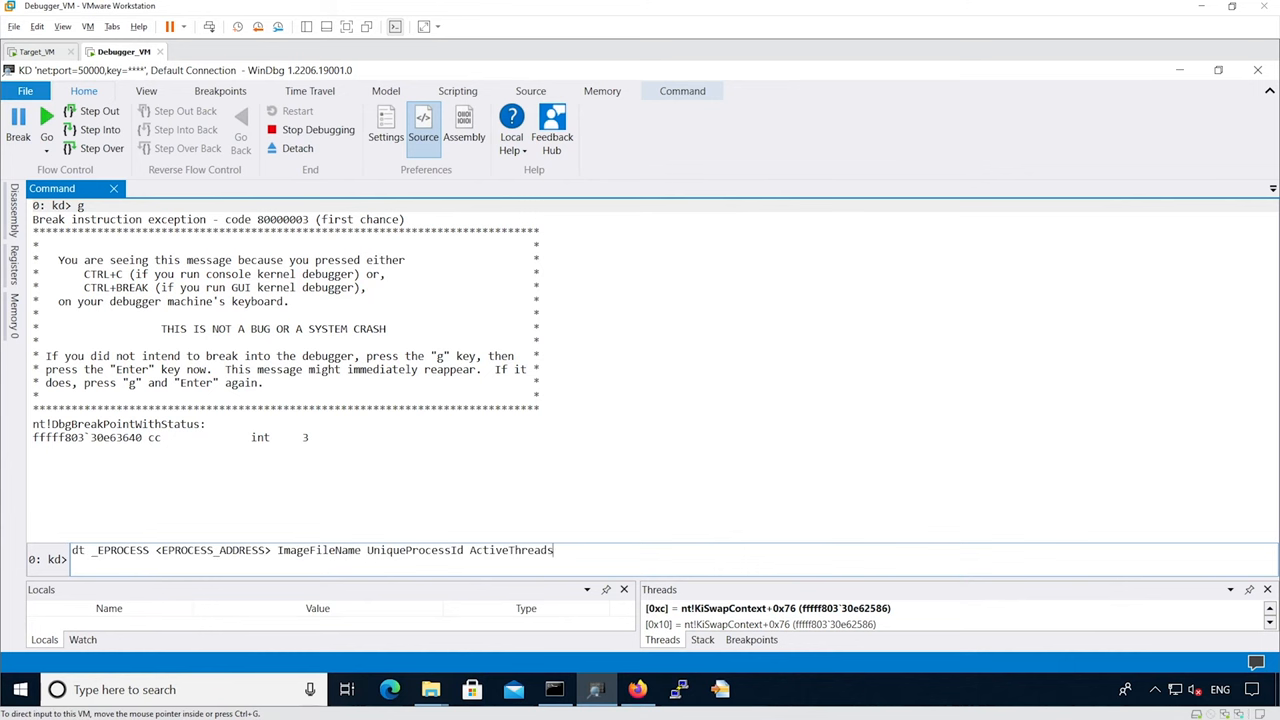
{"action": "mouse_move", "coordinate": [38, 227]}
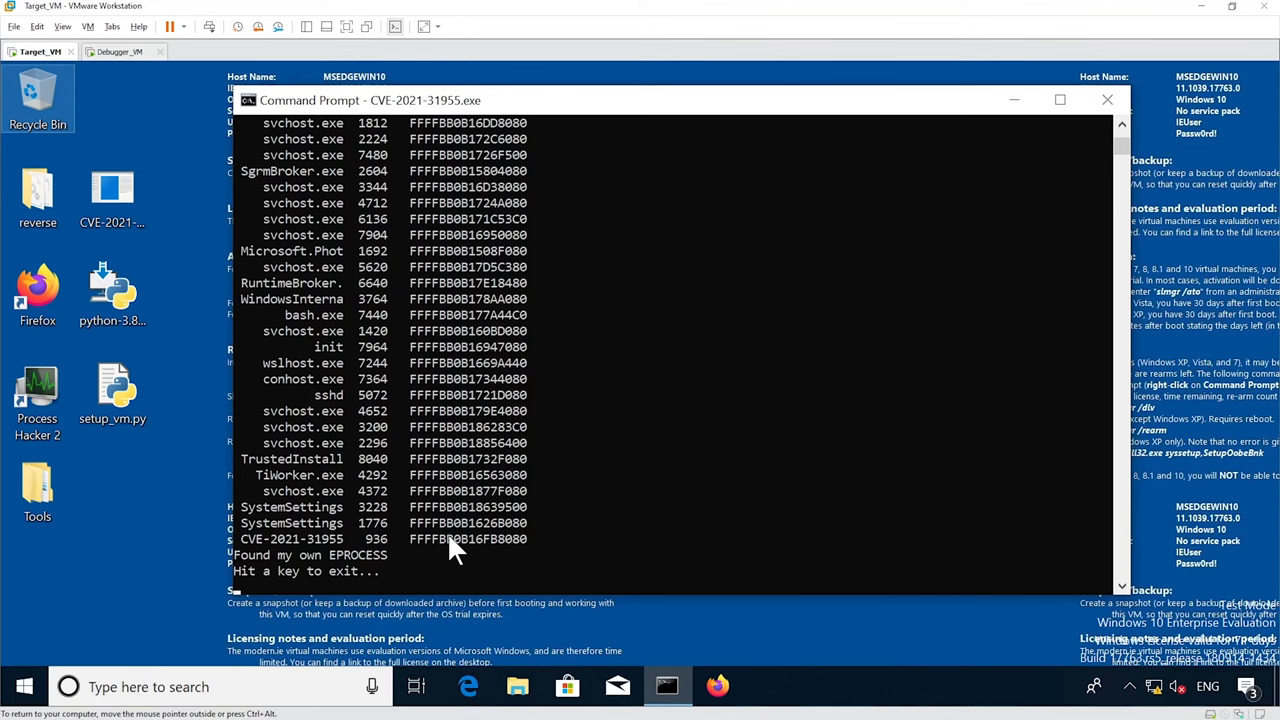
{"action": "mouse_move", "coordinate": [128, 65]}
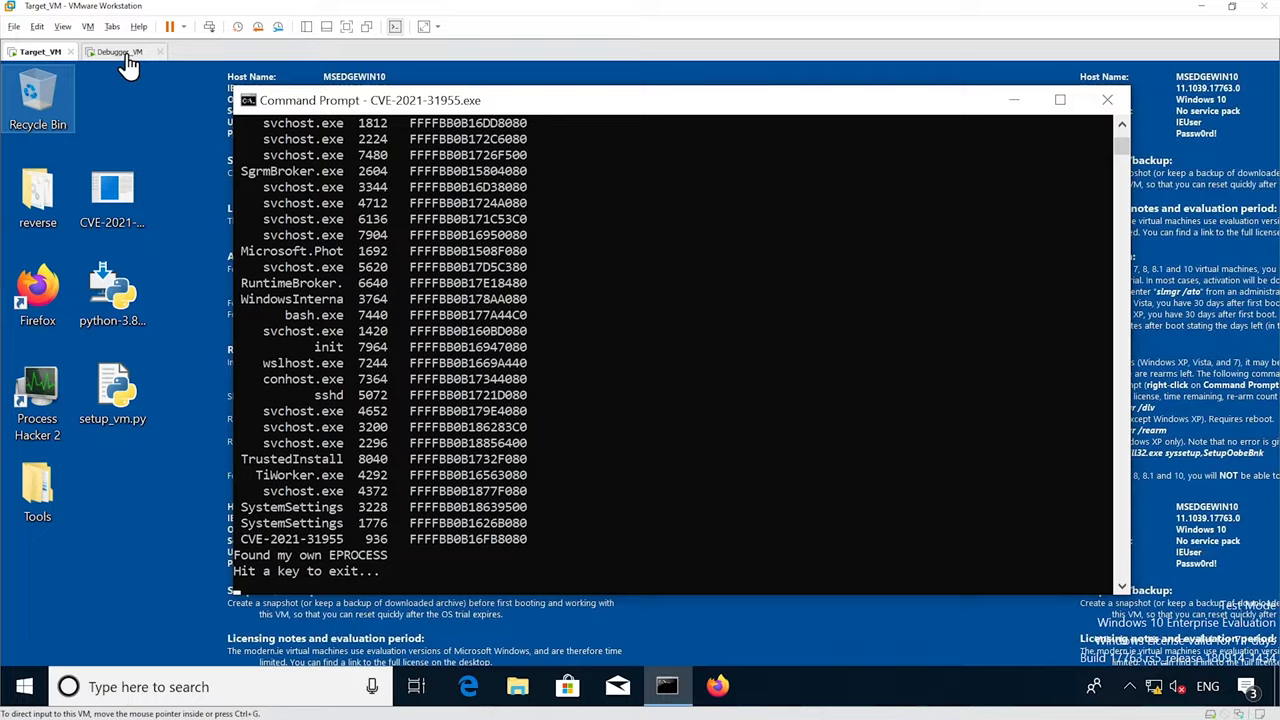
{"action": "left_click", "coordinate": [123, 51]}
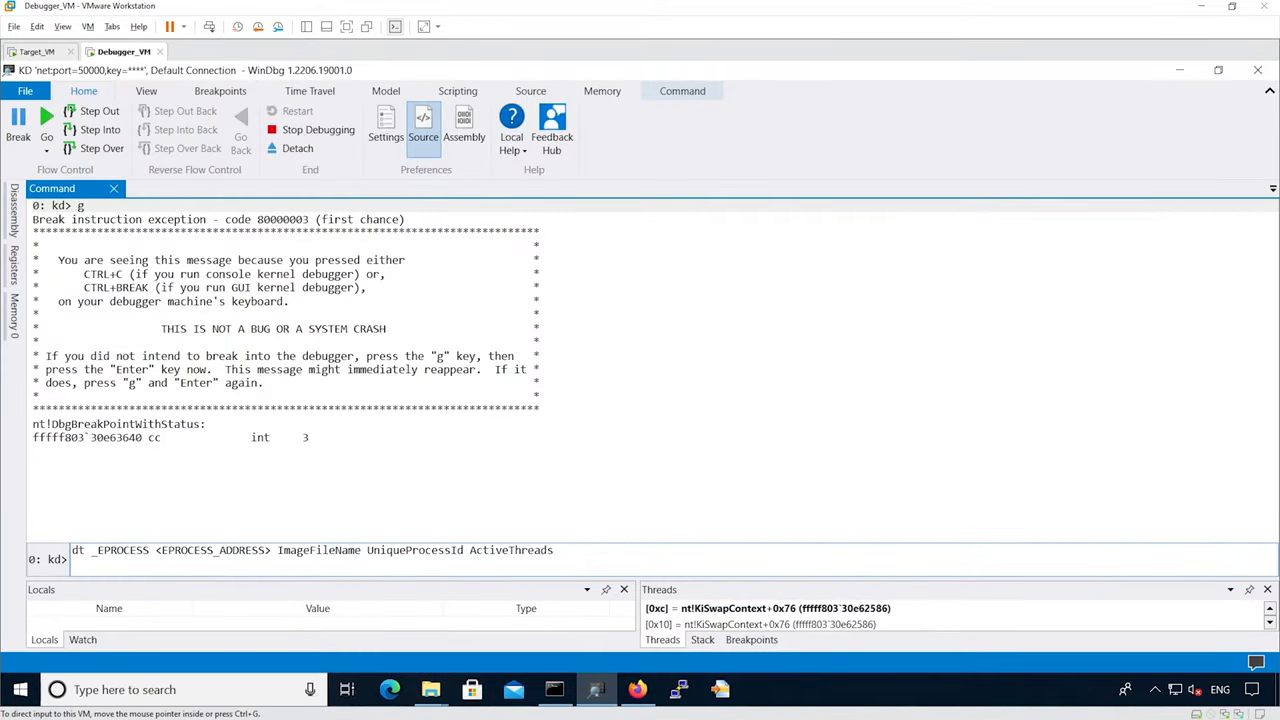
{"action": "double_click", "coordinate": [210, 550]}
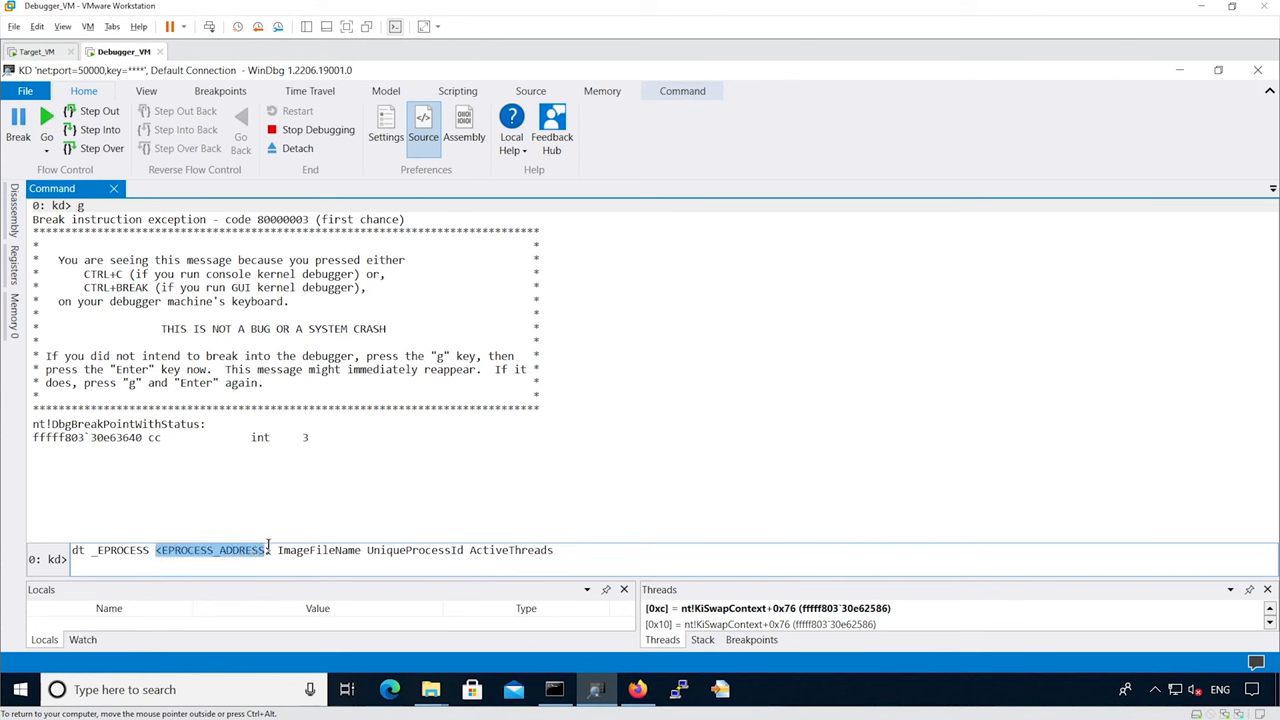
{"action": "type", "text": "FFFFBB0B16FB8080"}
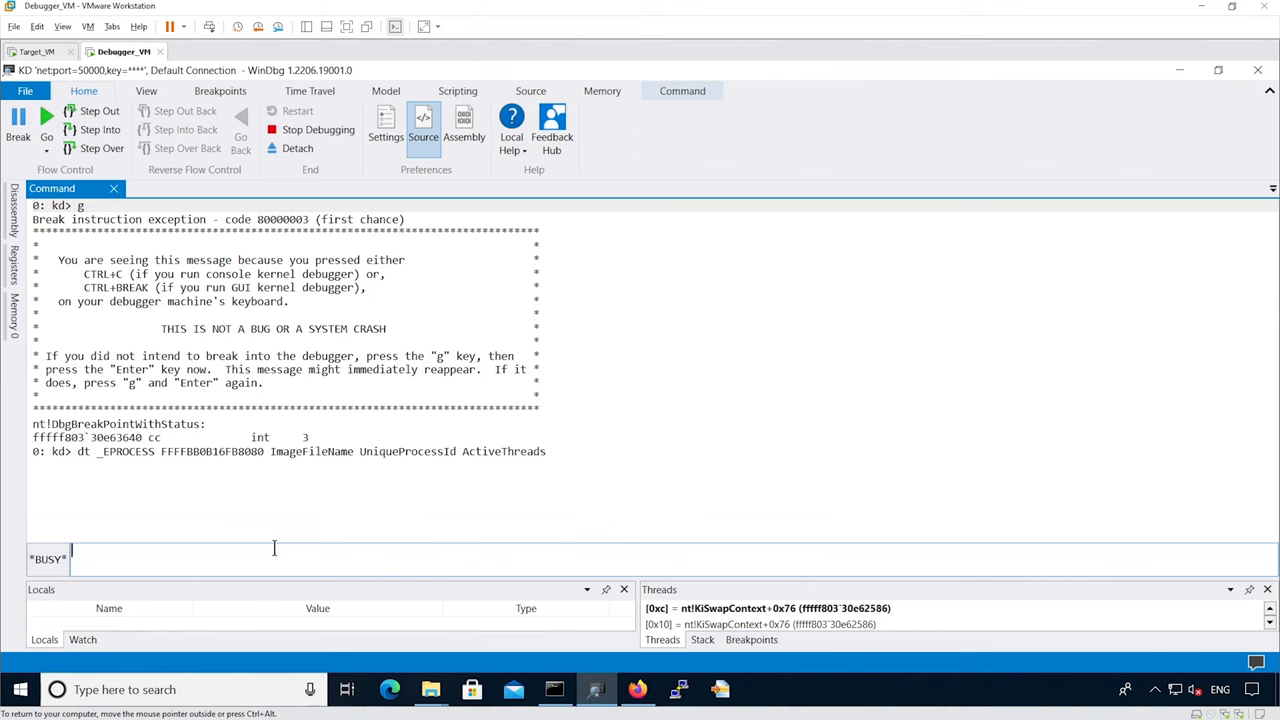
{"action": "key", "text": "Return"}
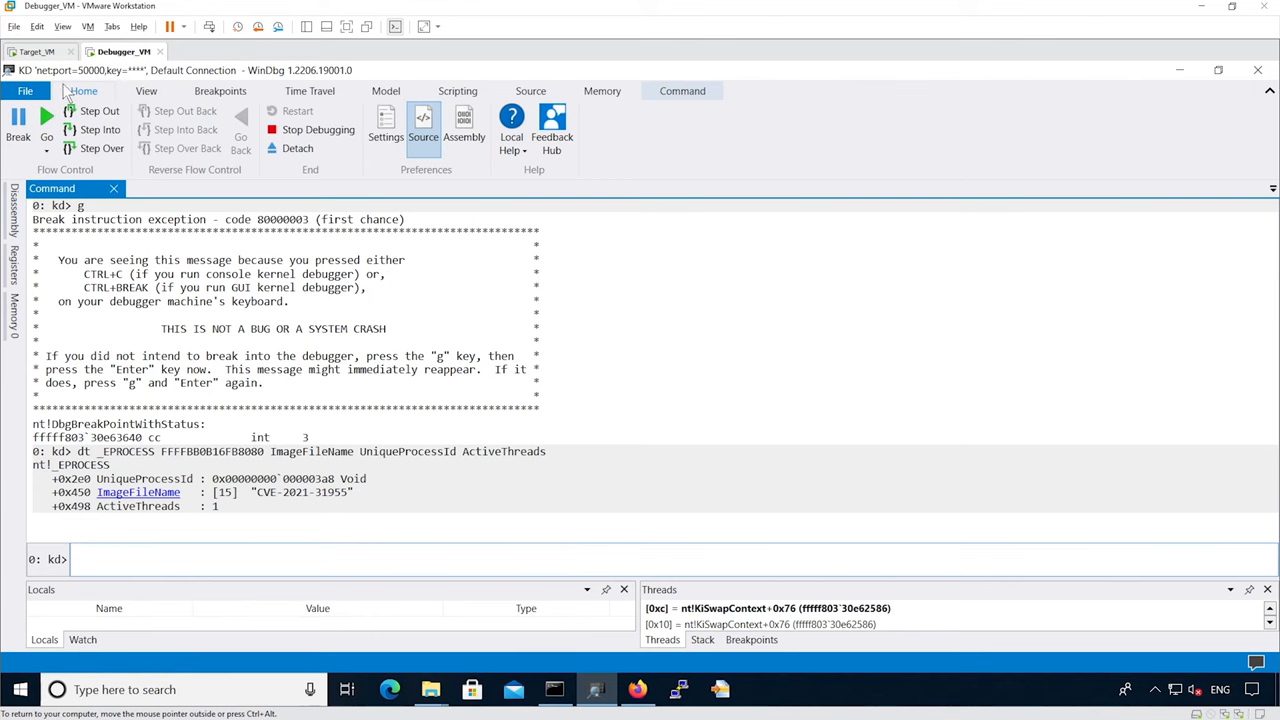
- Compare the dumped address with the target VM's exploit output, then return to WinDbg
{"action": "left_click", "coordinate": [40, 51]}
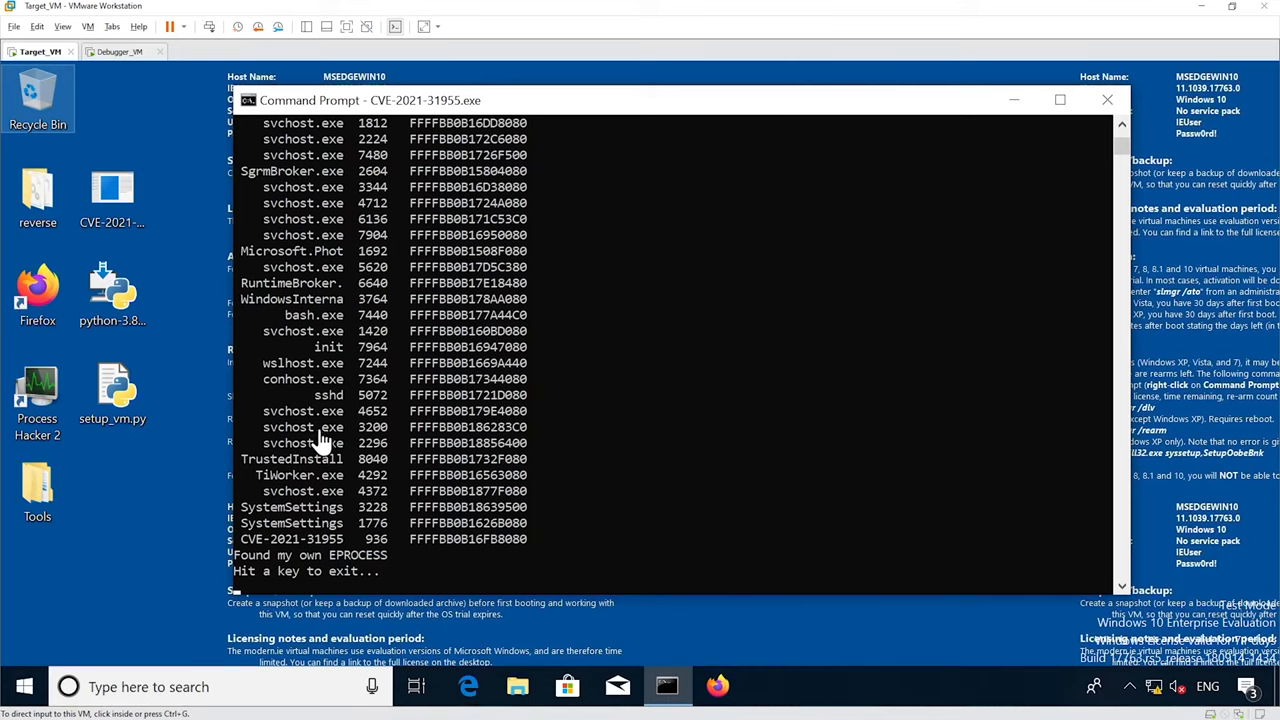
{"action": "left_click", "coordinate": [119, 51]}
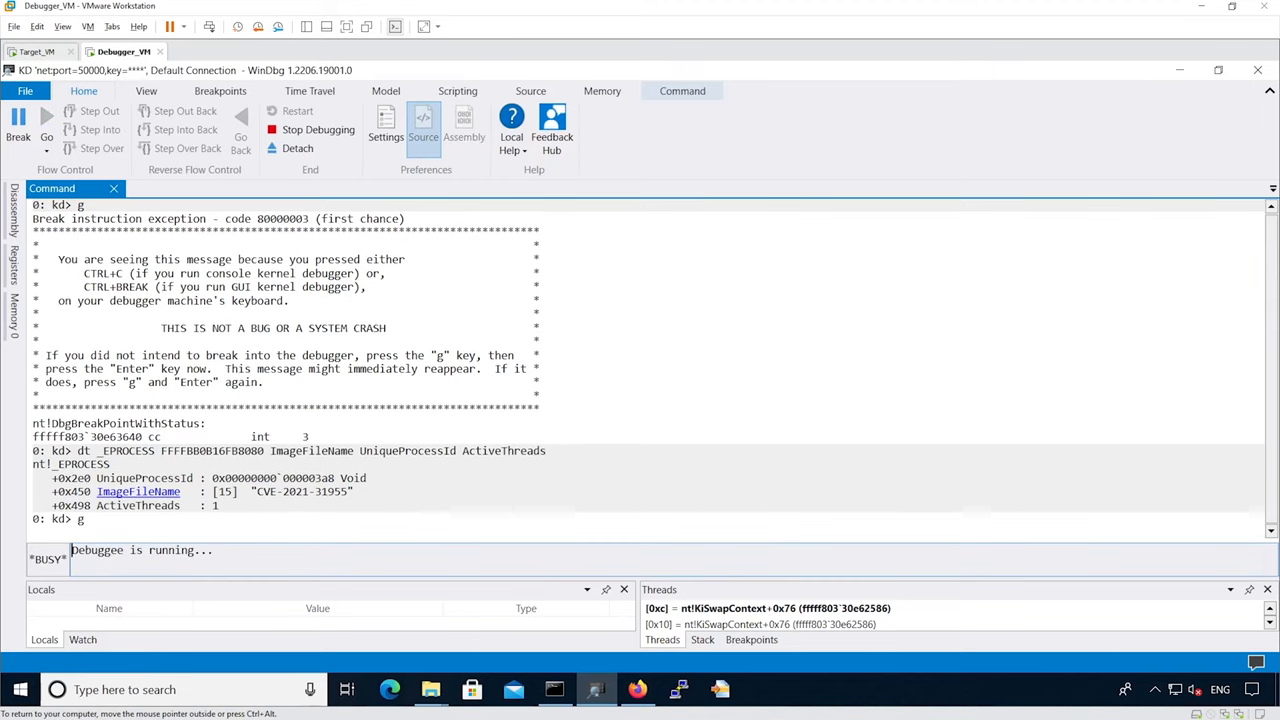
{"action": "left_click", "coordinate": [36, 51]}
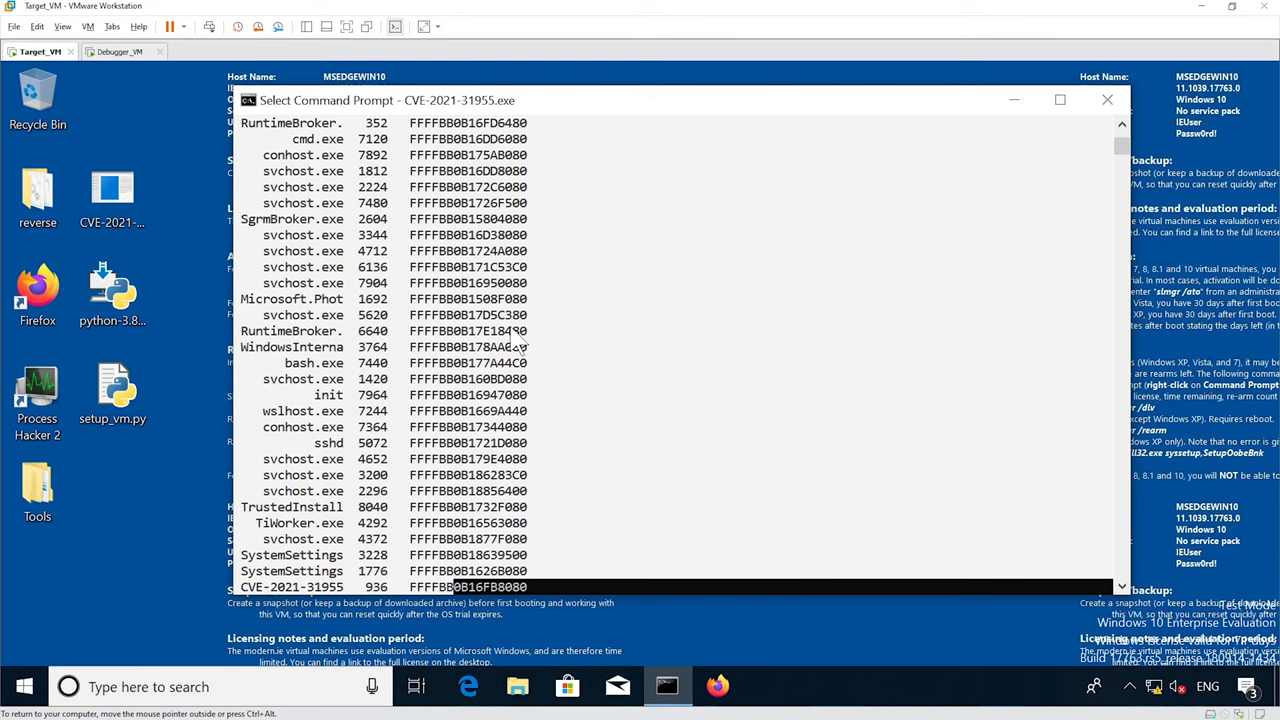
{"action": "scroll", "scroll_direction": "down", "scroll_amount": 3}
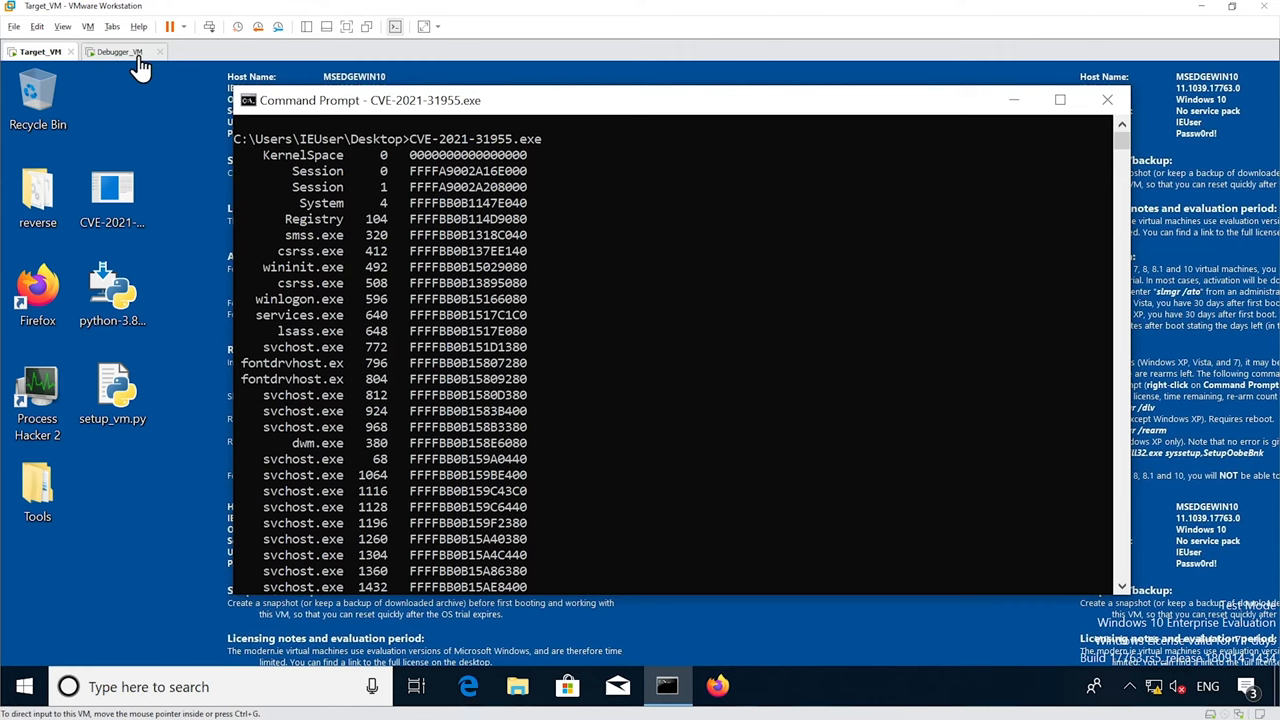
{"action": "left_click", "coordinate": [115, 51]}
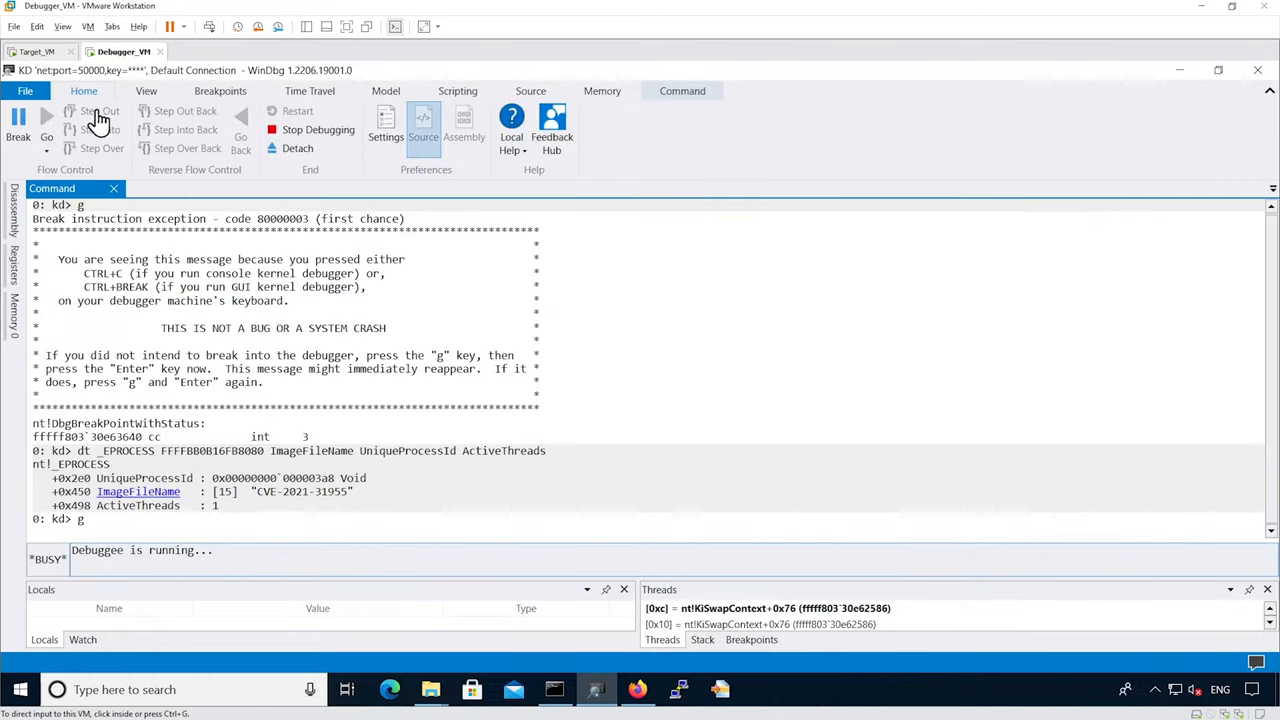